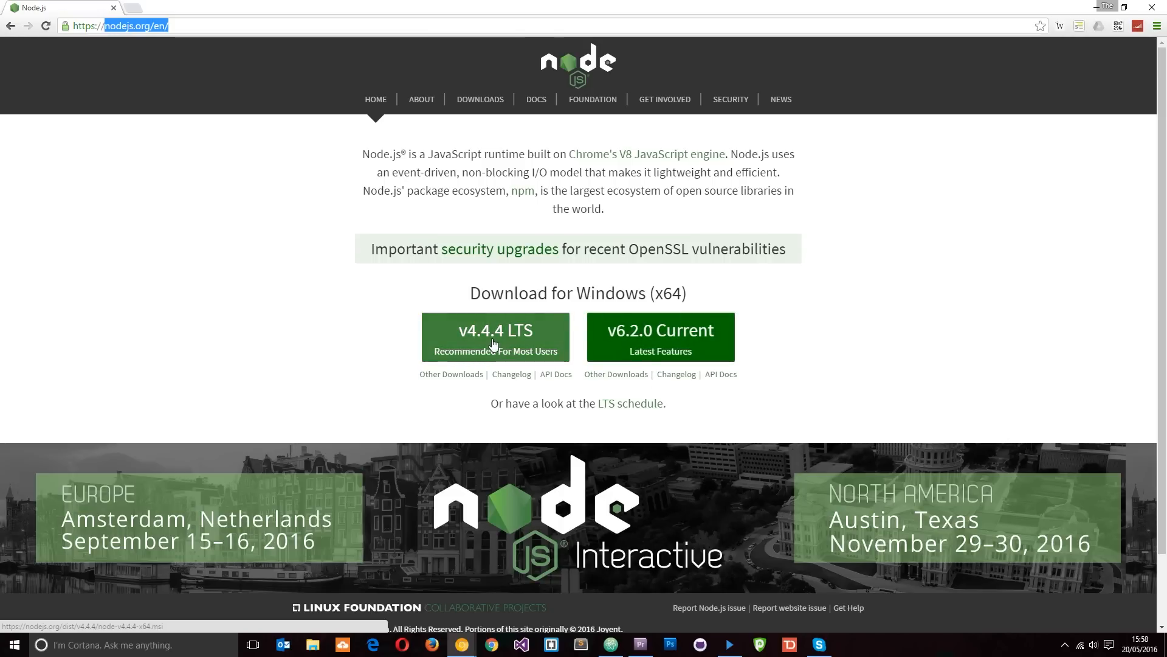
{"action": "mouse_move", "coordinate": [629, 342]}
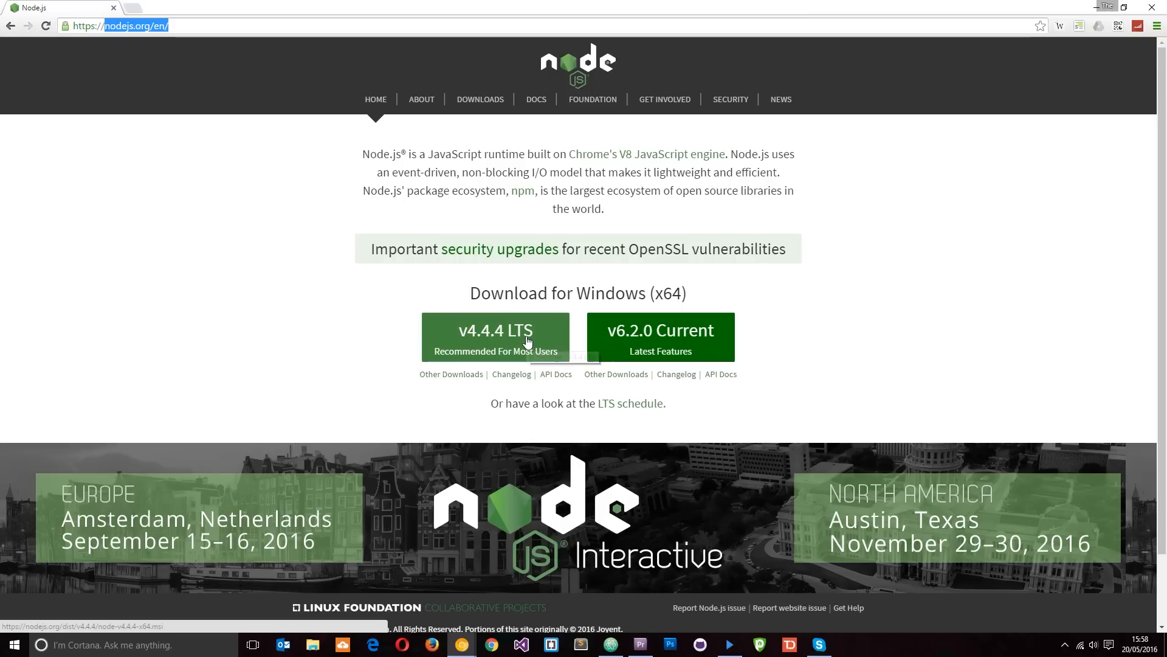
{"action": "mouse_move", "coordinate": [528, 340]}
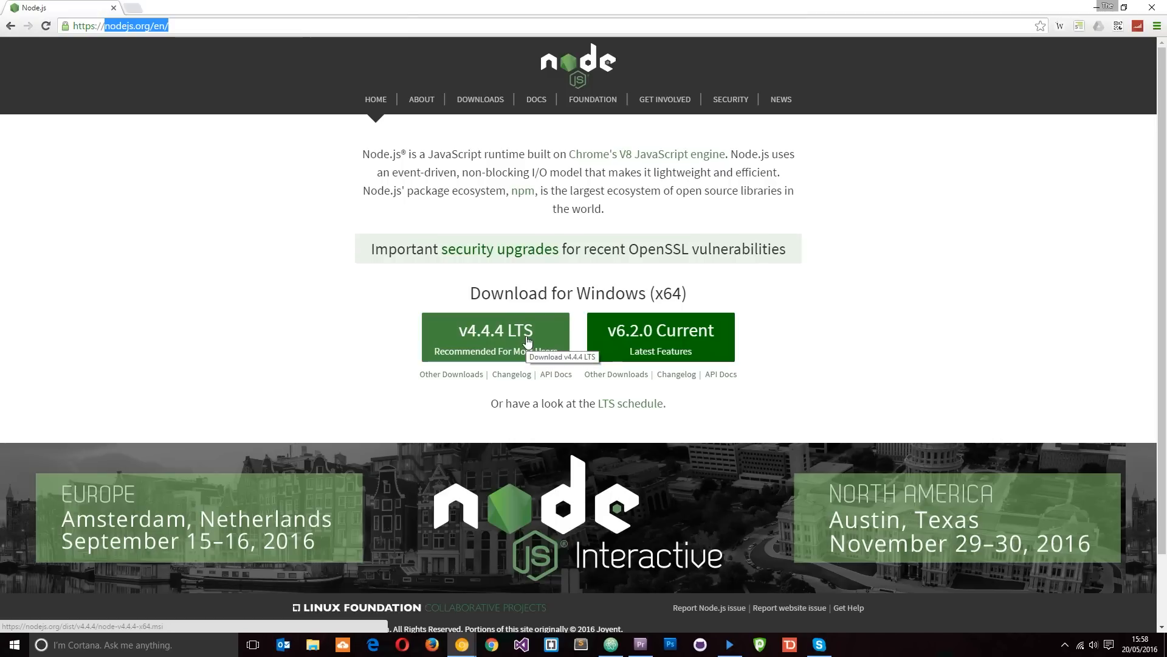
{"action": "mouse_move", "coordinate": [659, 329]}
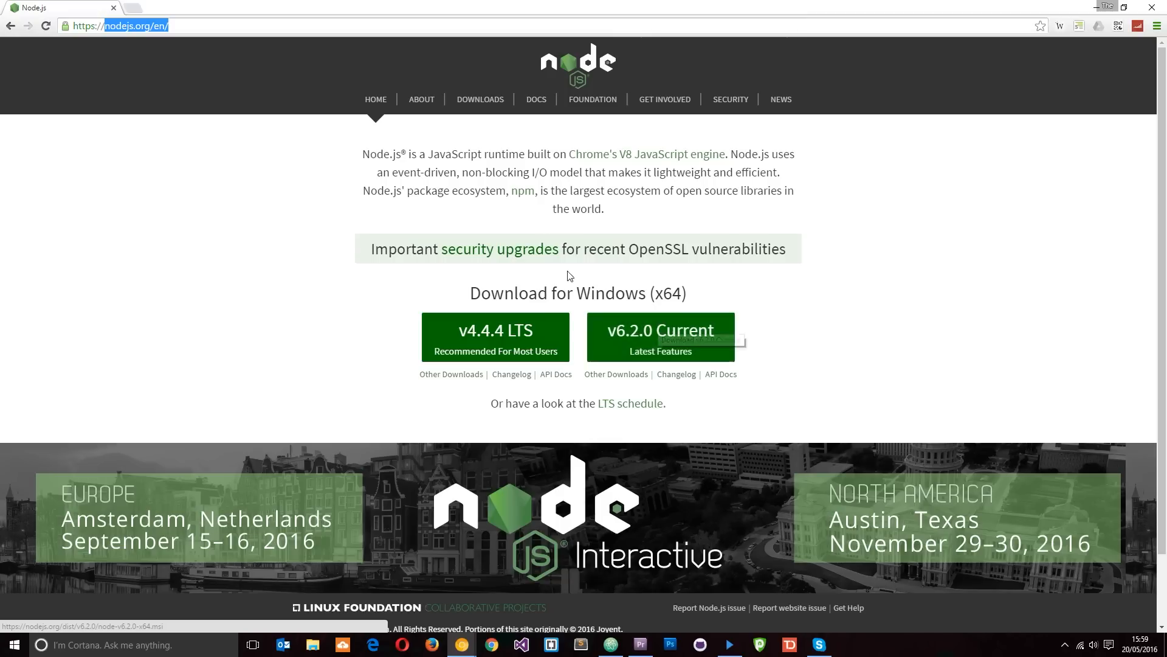
{"action": "mouse_move", "coordinate": [524, 333]}
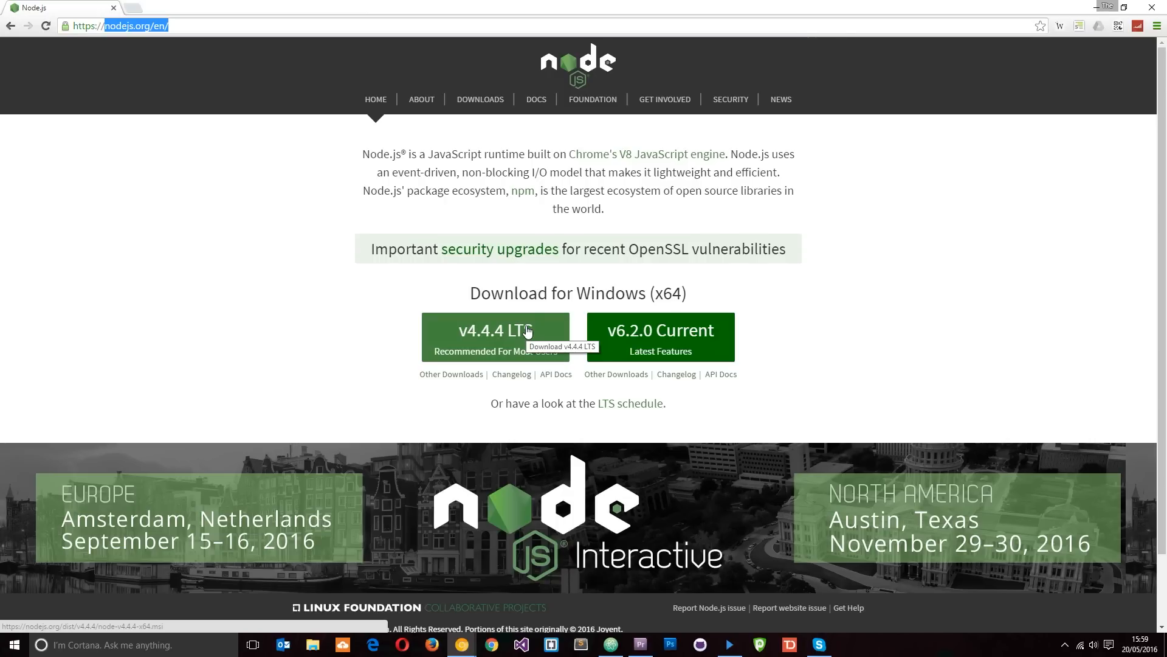
{"action": "mouse_move", "coordinate": [668, 352]}
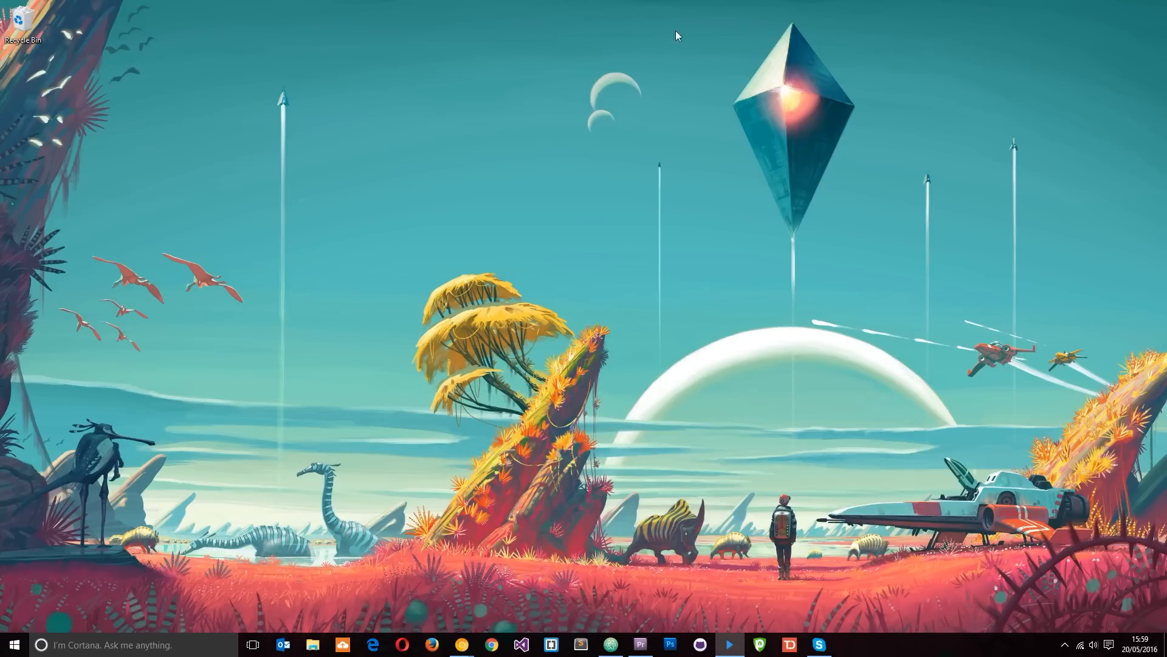
{"action": "mouse_move", "coordinate": [154, 171]}
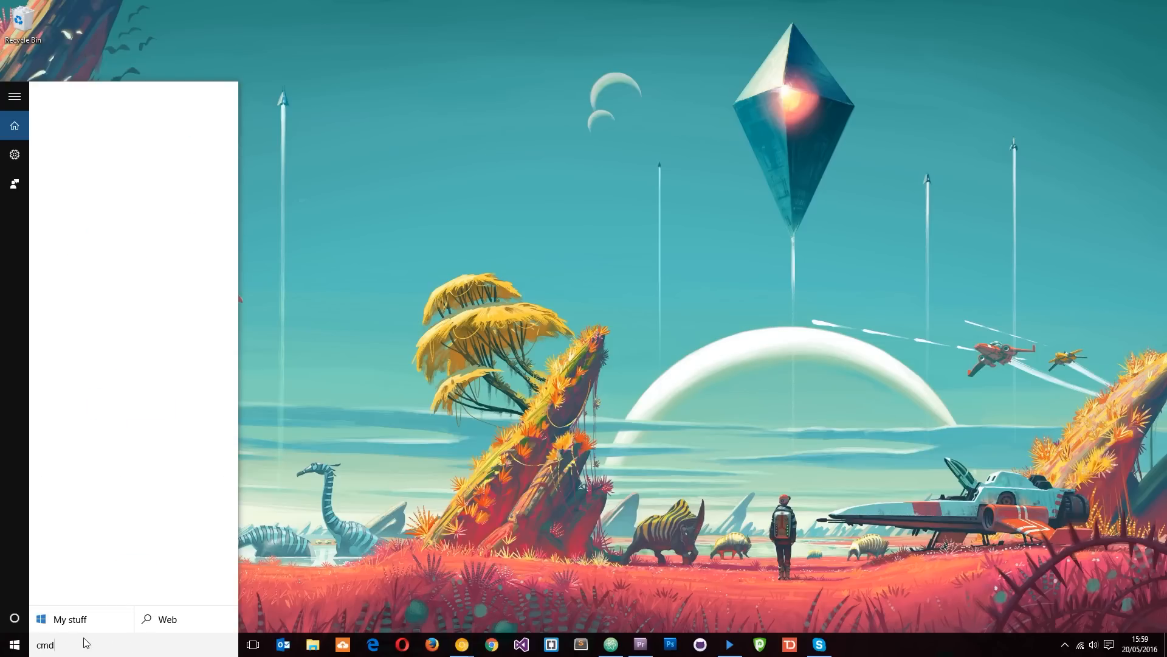
- Search Windows for 'cmd' to list Command Prompt as the best match
{"action": "type", "text": "cmd"}
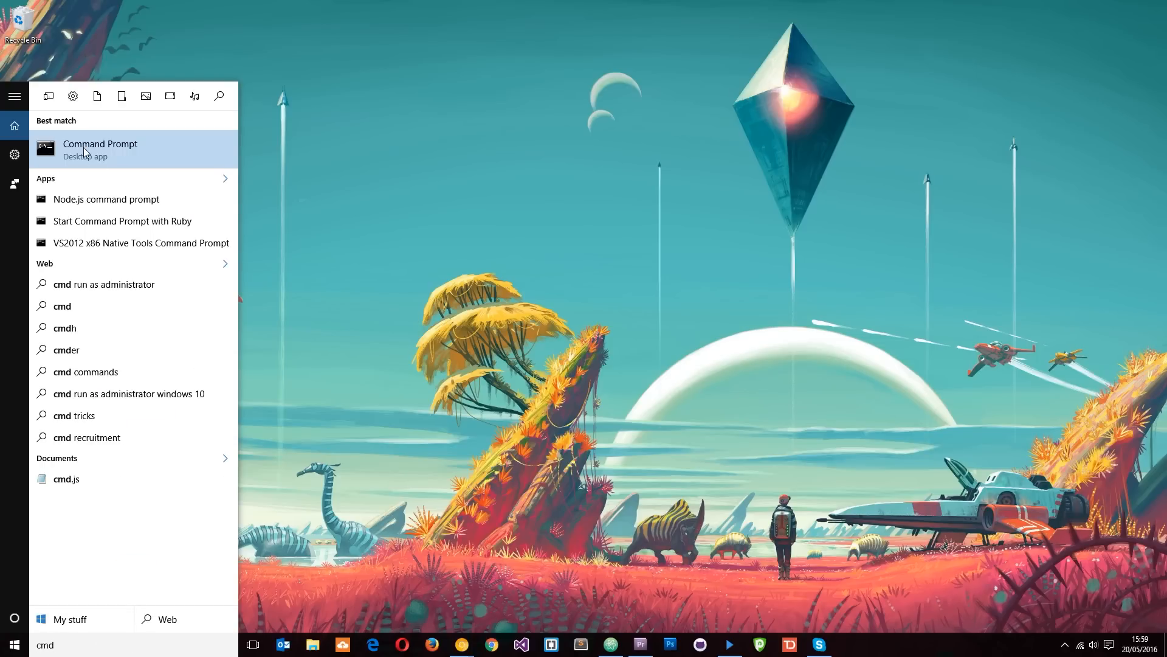
- Open Command Prompt and run node -v, confirming Node v6.2.0
{"action": "left_click", "coordinate": [99, 149]}
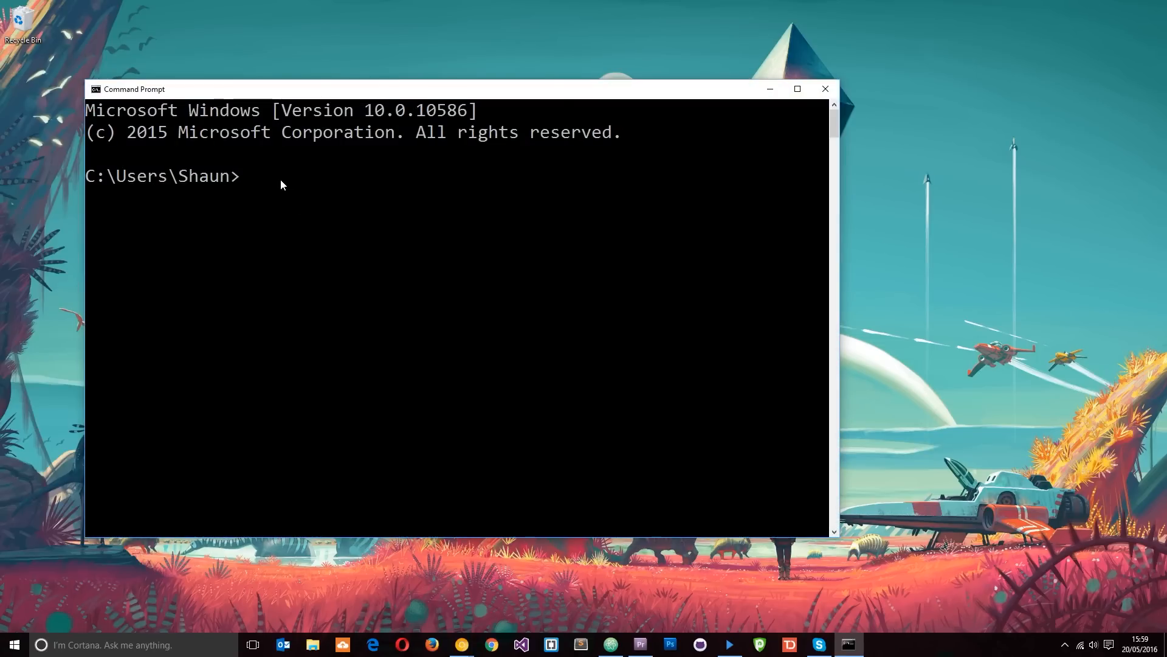
{"action": "type", "text": "node"}
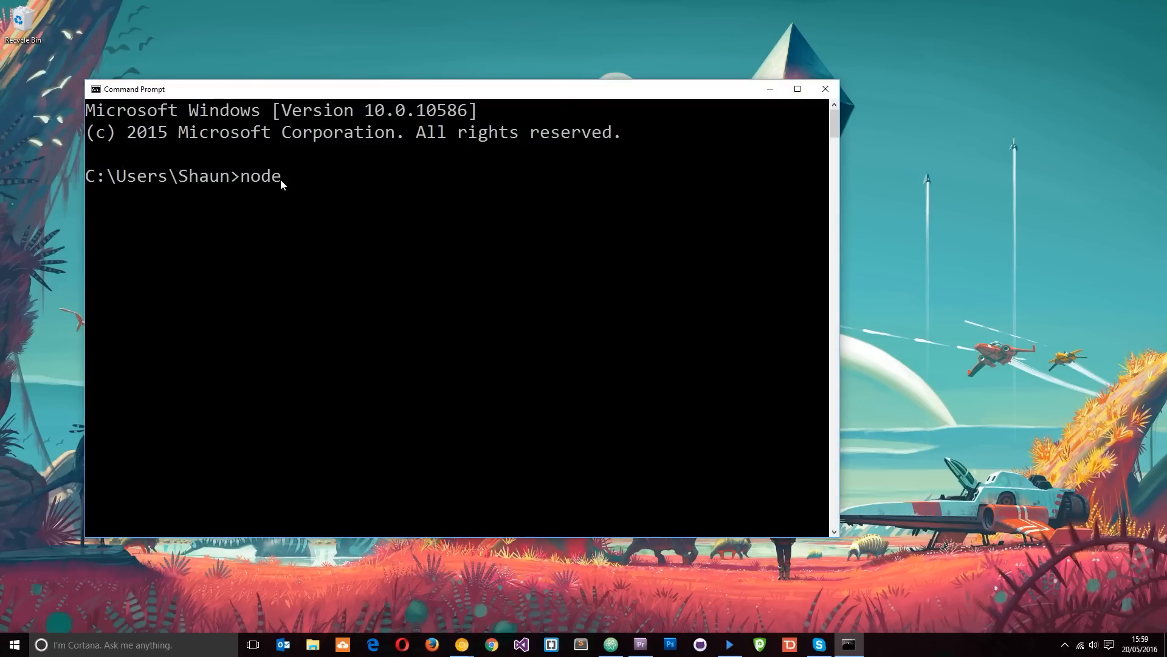
{"action": "type", "text": "-v"}
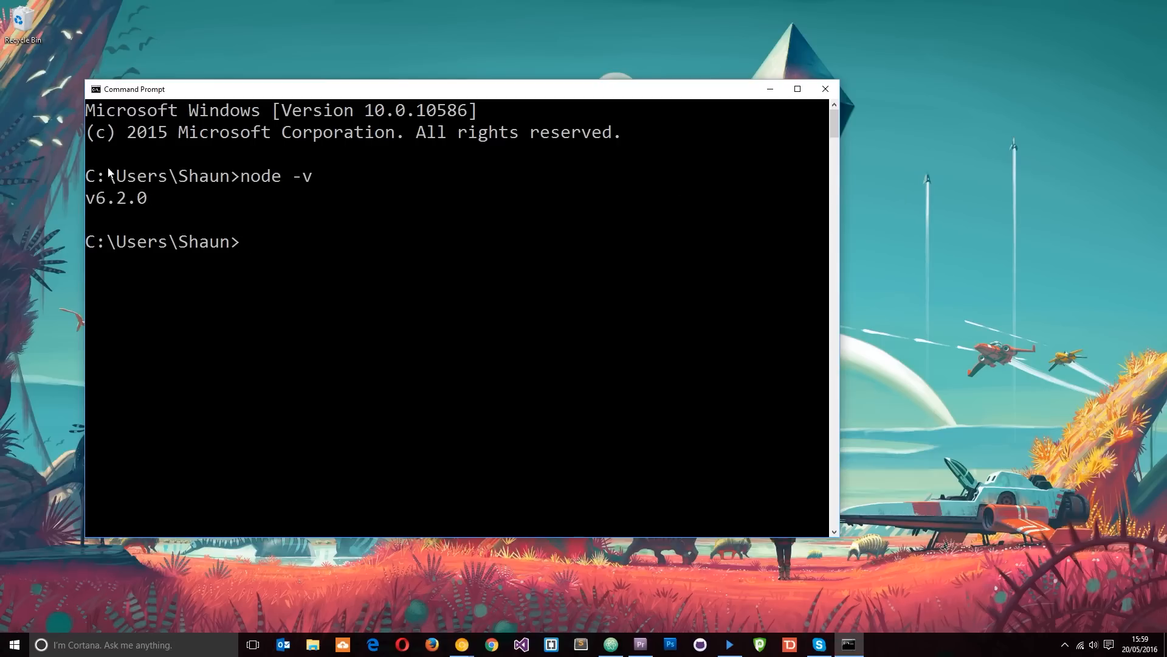
{"action": "mouse_move", "coordinate": [140, 197]}
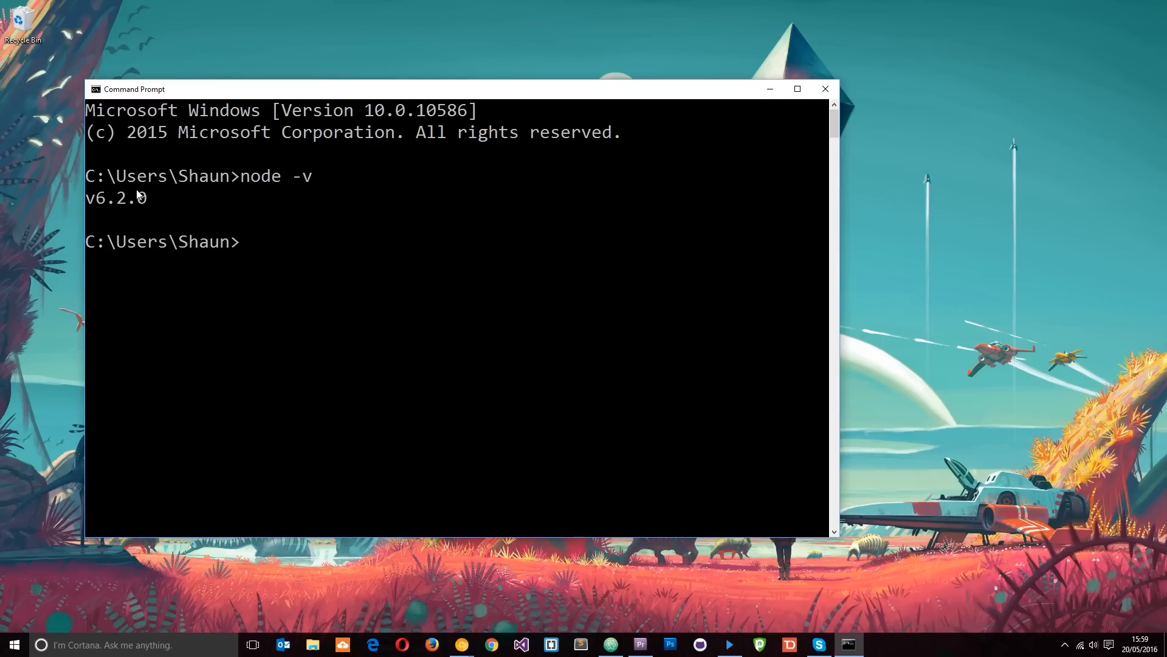
{"action": "mouse_move", "coordinate": [366, 300]}
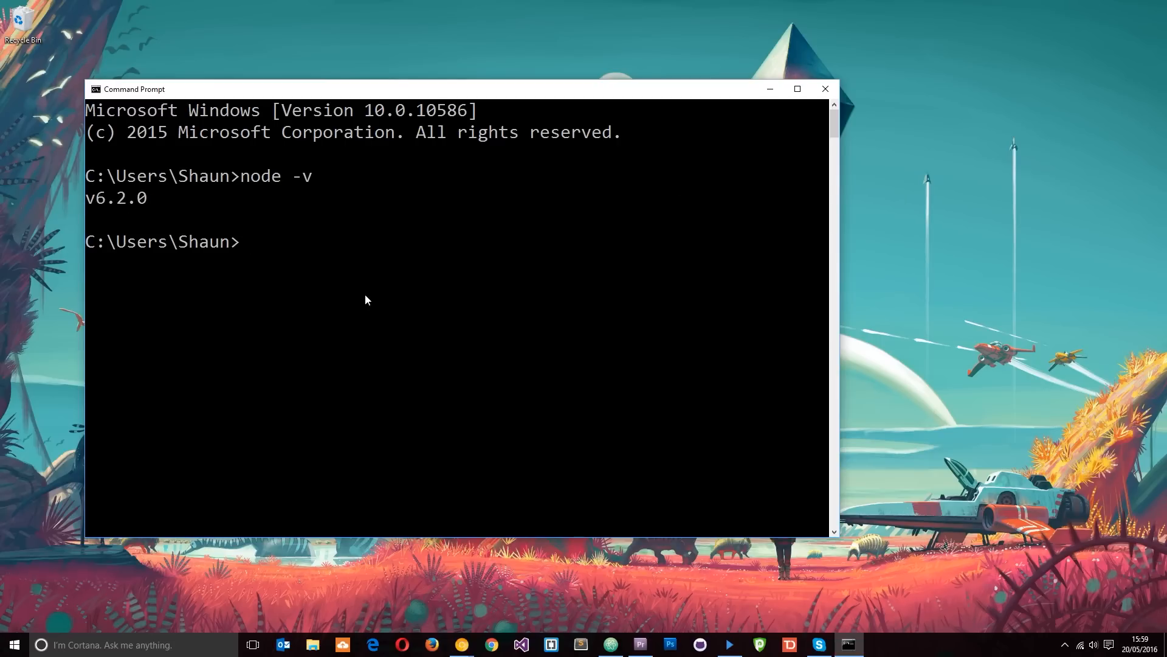
{"action": "mouse_move", "coordinate": [373, 298]}
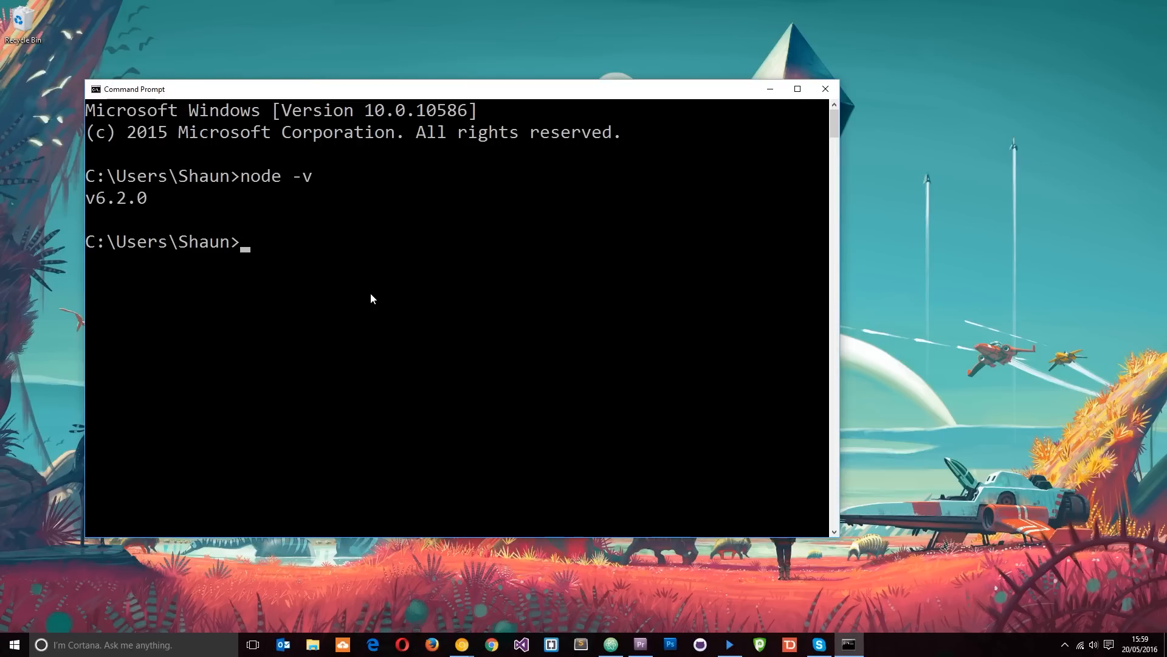
{"action": "mouse_move", "coordinate": [427, 298]}
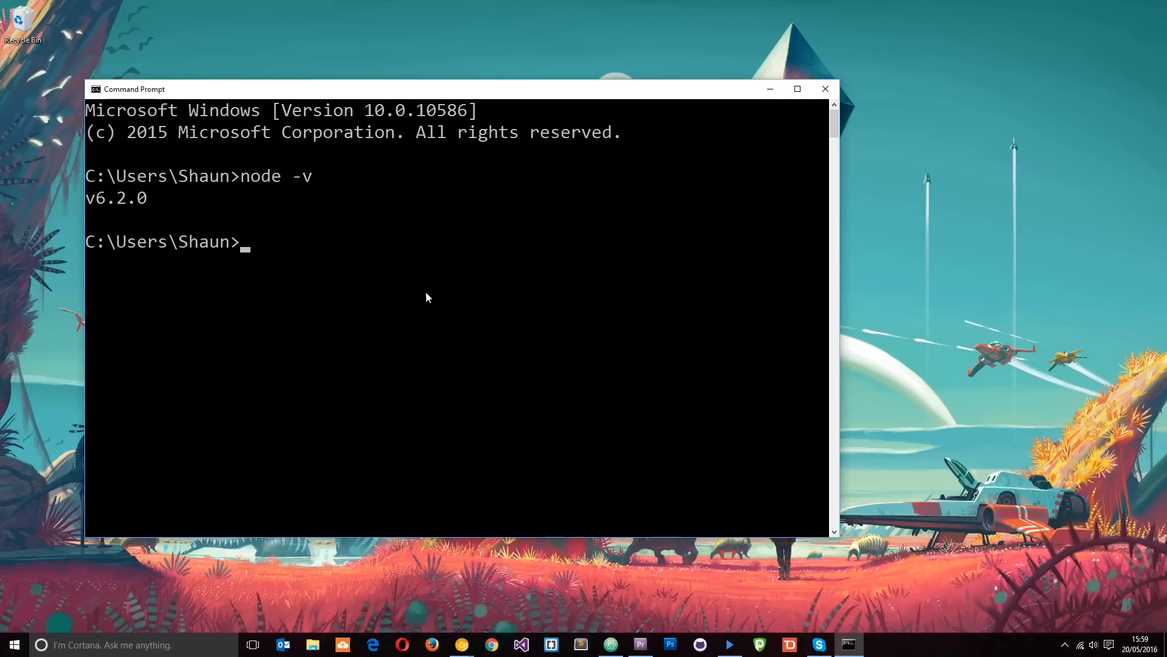
{"action": "mouse_move", "coordinate": [336, 284]}
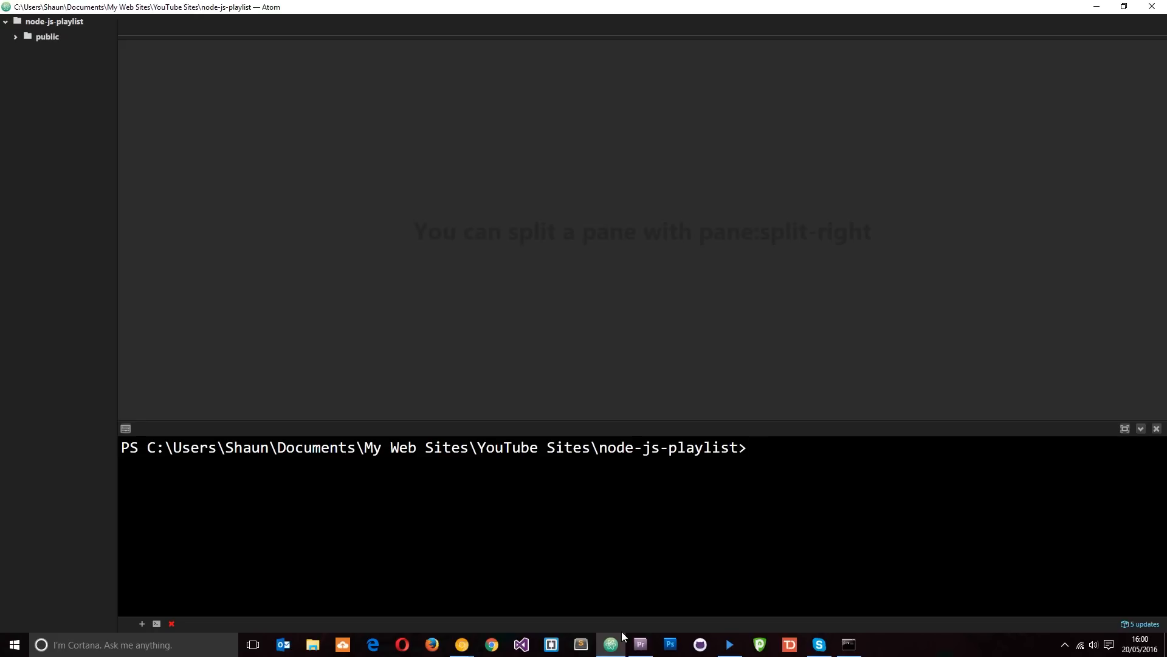
{"action": "mouse_move", "coordinate": [731, 436]}
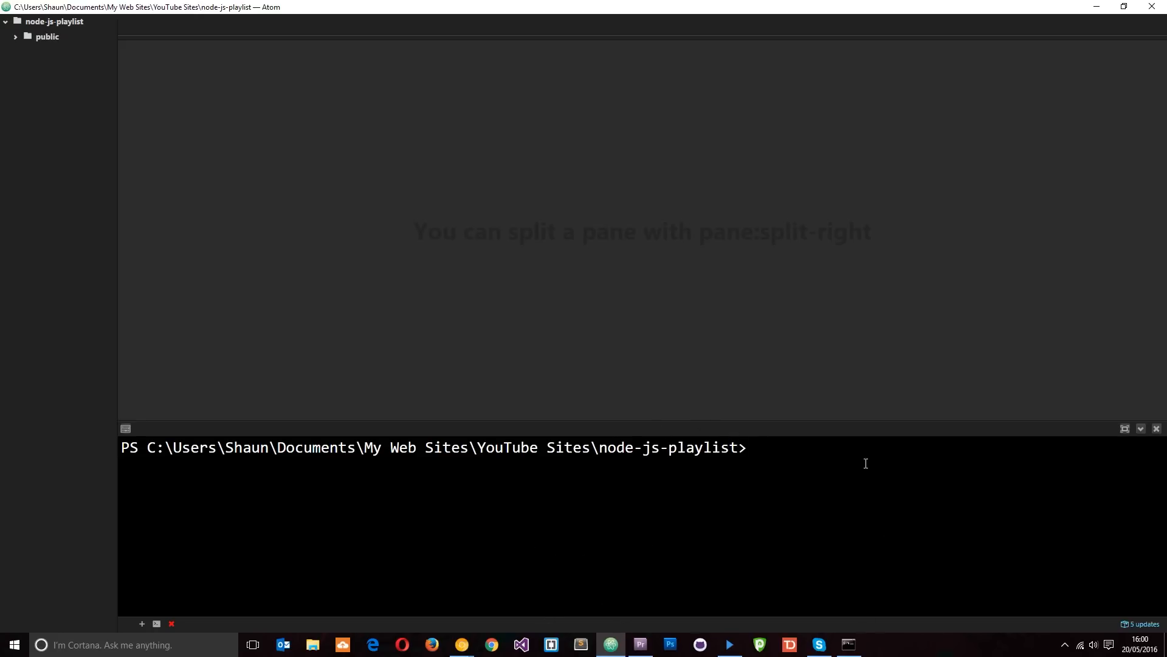
{"action": "mouse_move", "coordinate": [687, 465]}
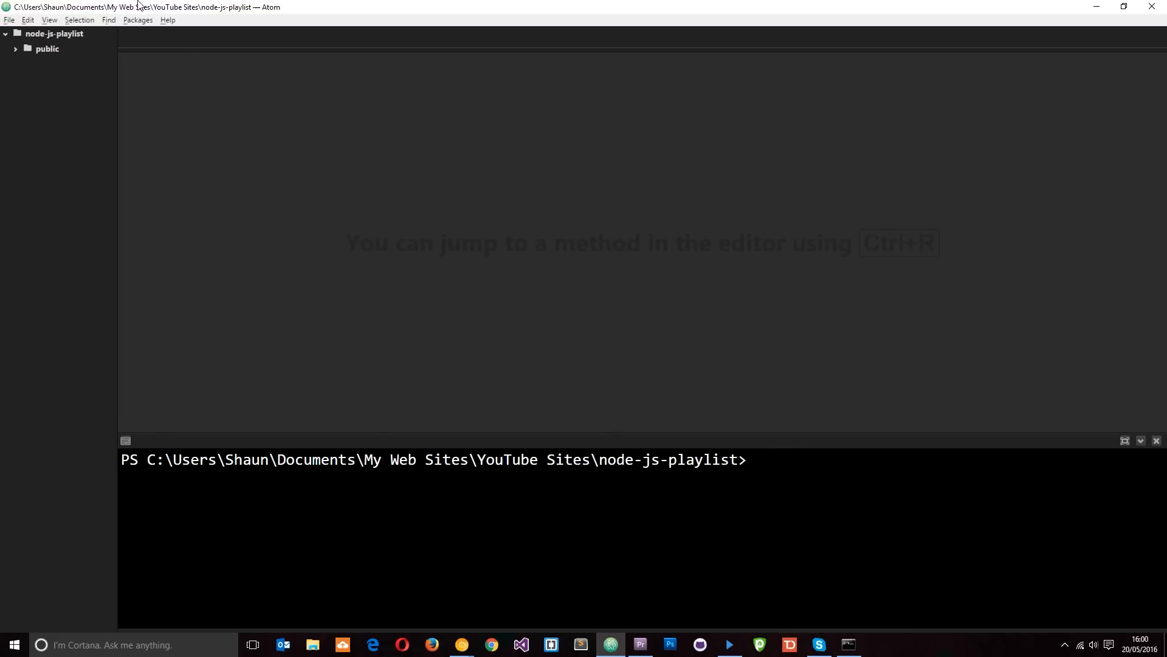
{"action": "left_click", "coordinate": [7, 19]}
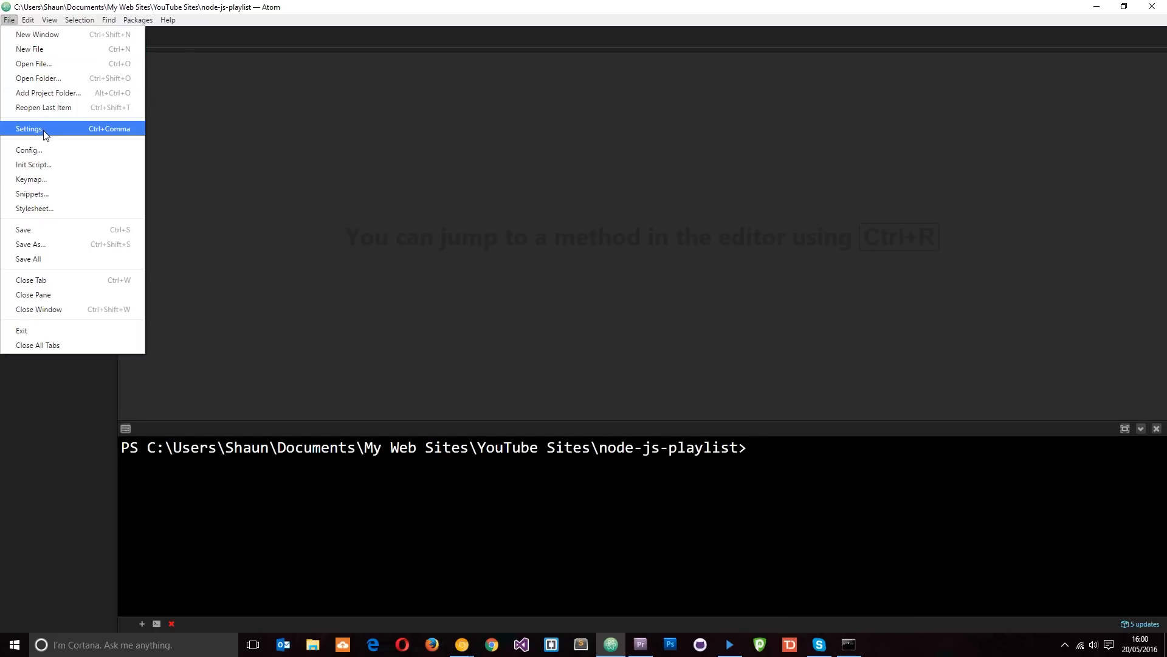
{"action": "left_click", "coordinate": [28, 128]}
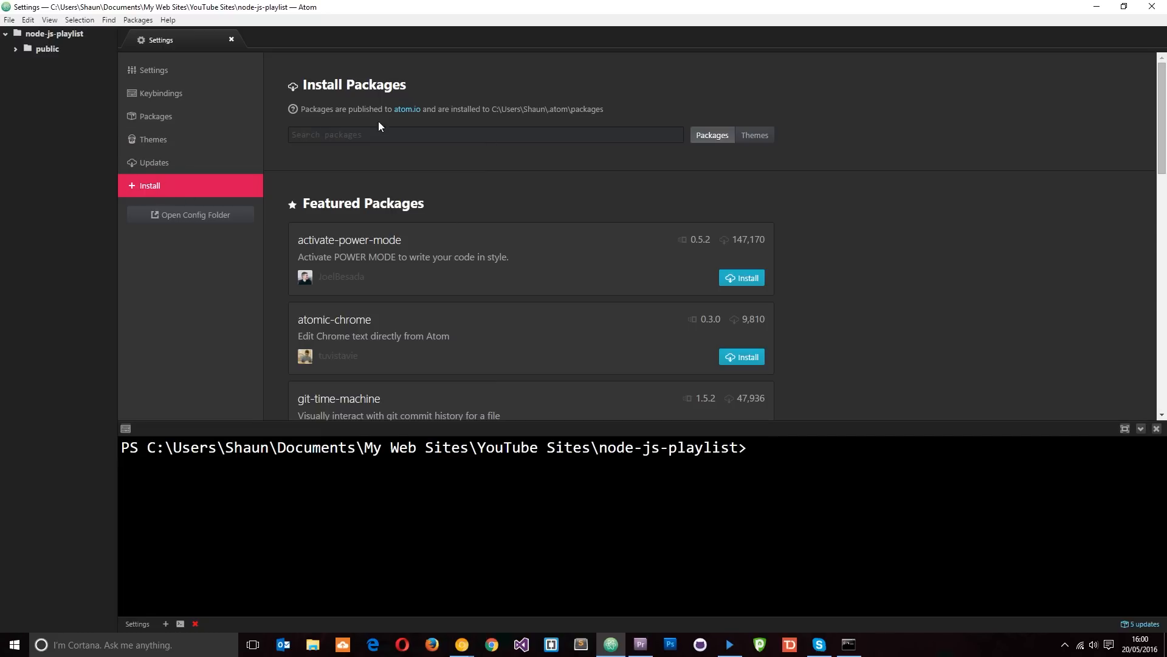
{"action": "mouse_move", "coordinate": [155, 122]}
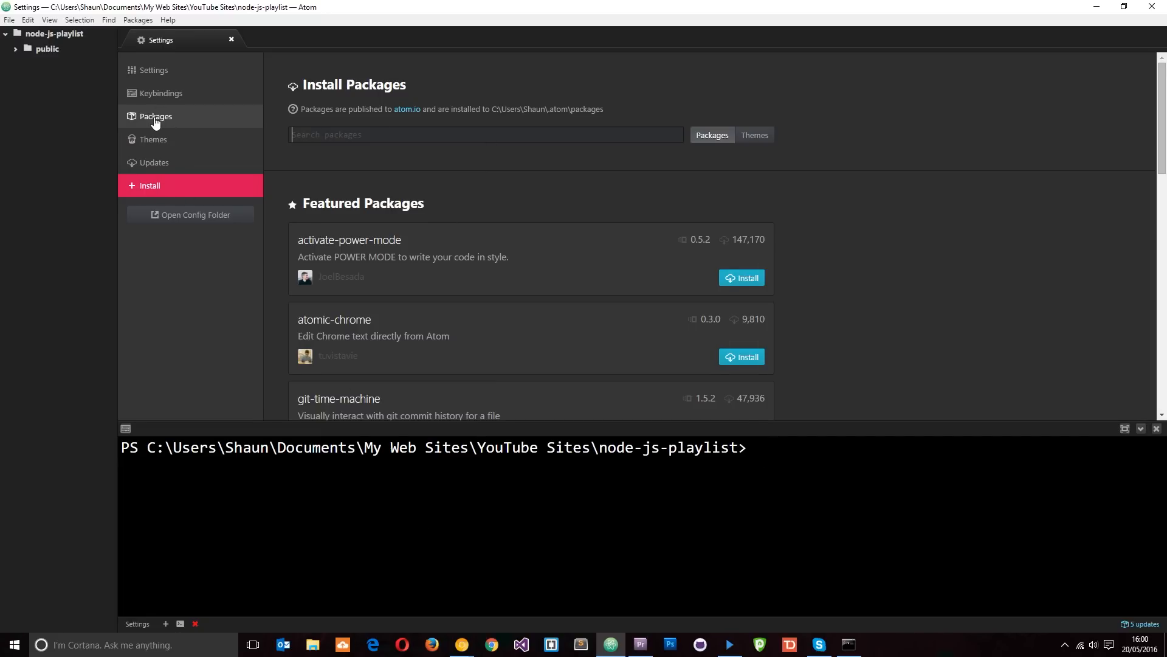
{"action": "left_click", "coordinate": [157, 116]}
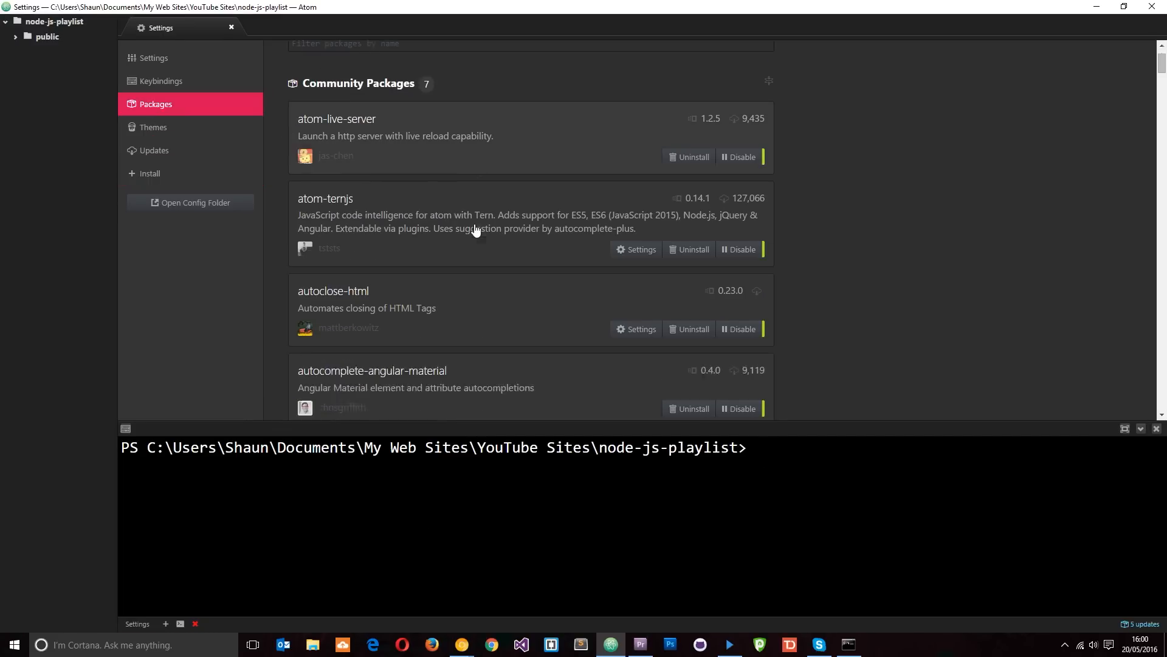
{"action": "scroll", "scroll_direction": "down", "scroll_amount": 3}
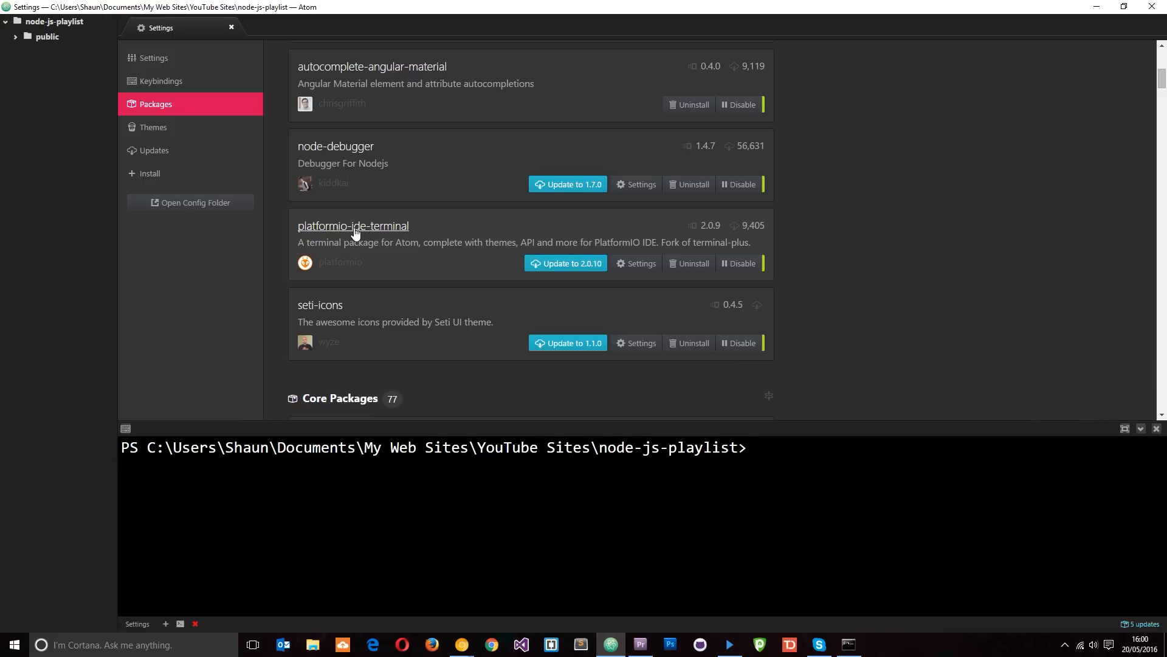
{"action": "mouse_move", "coordinate": [403, 235]}
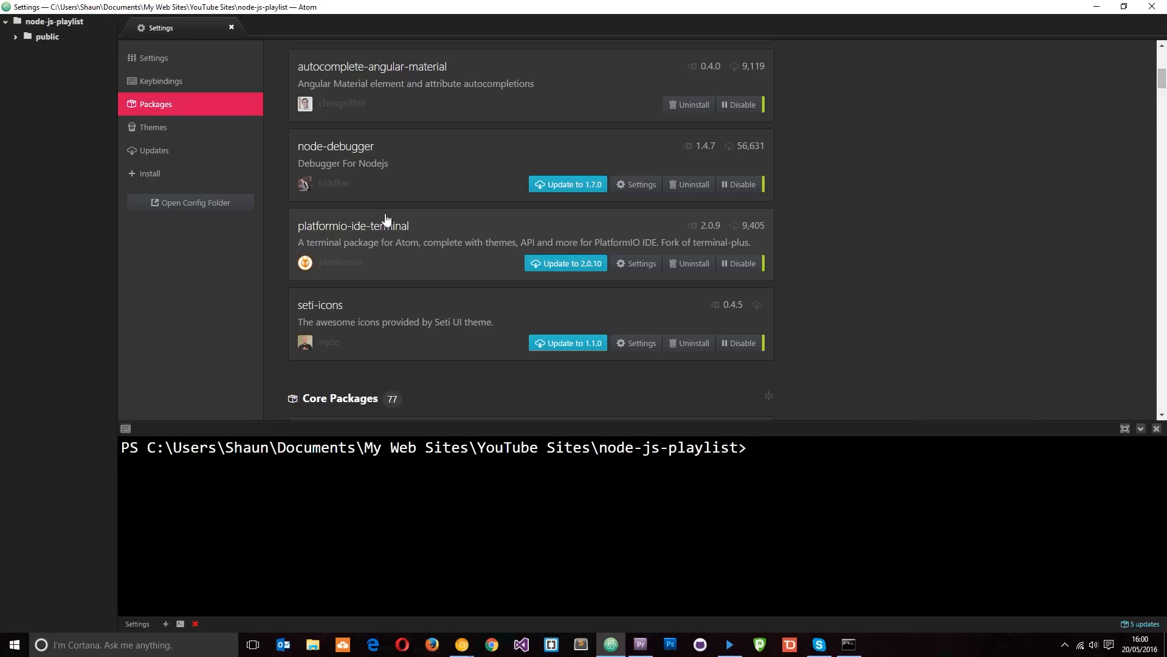
{"action": "left_click", "coordinate": [149, 173]}
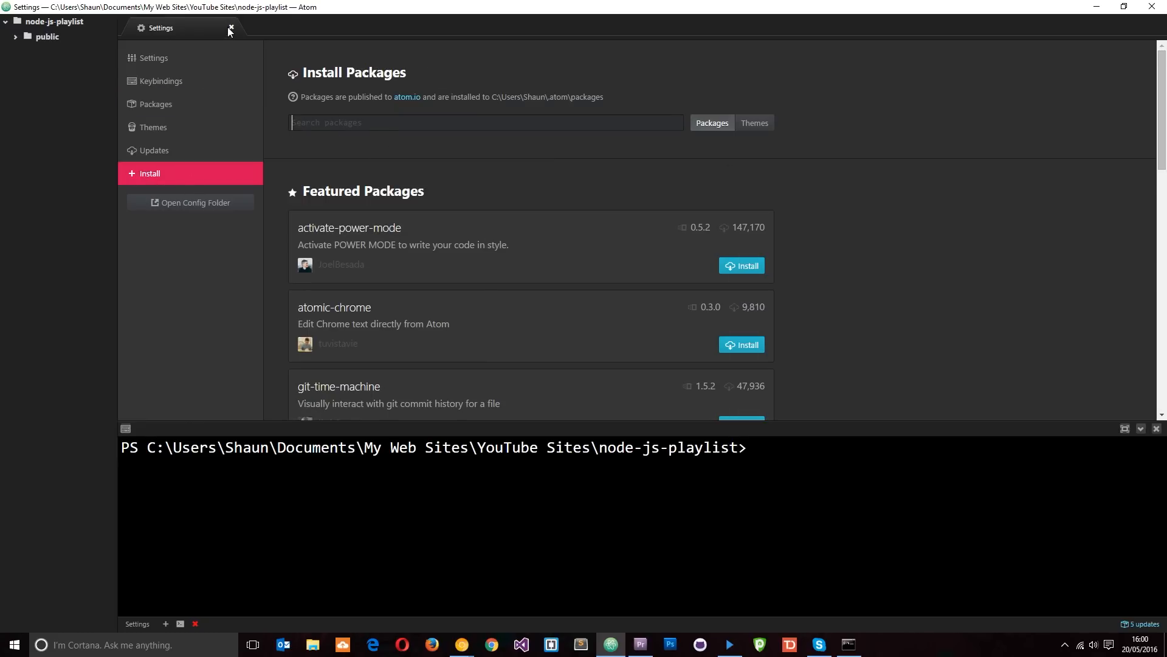
{"action": "left_click", "coordinate": [229, 27]}
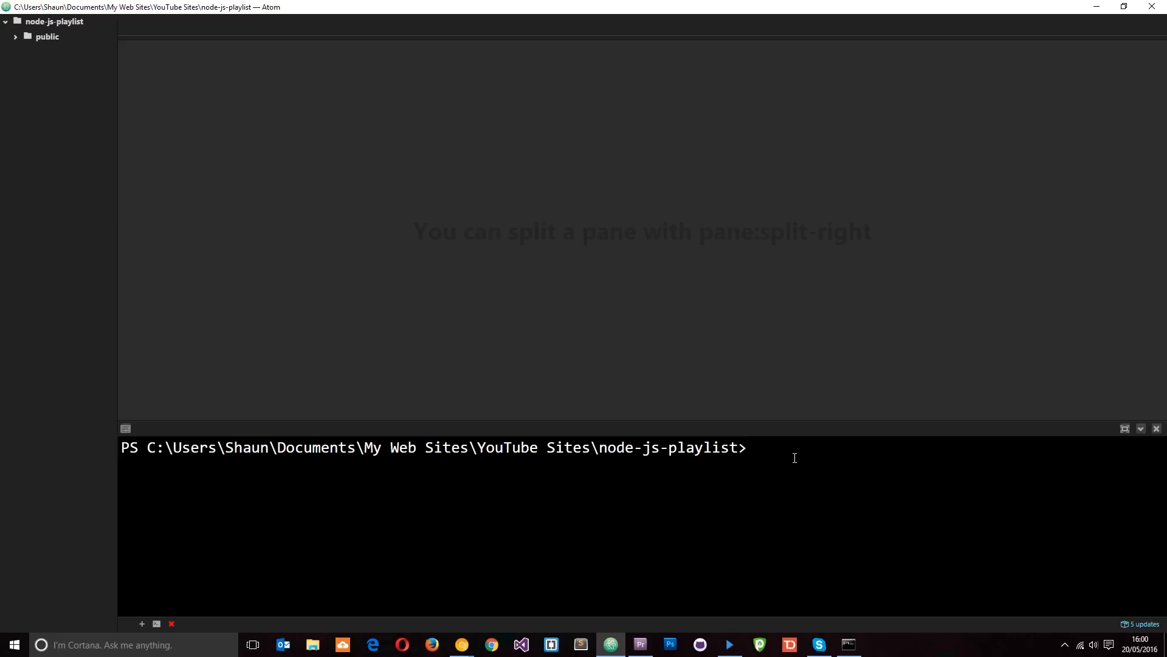
- Run node -v in Atom's terminal, showing v6.2.0
{"action": "type", "text": "node -"}
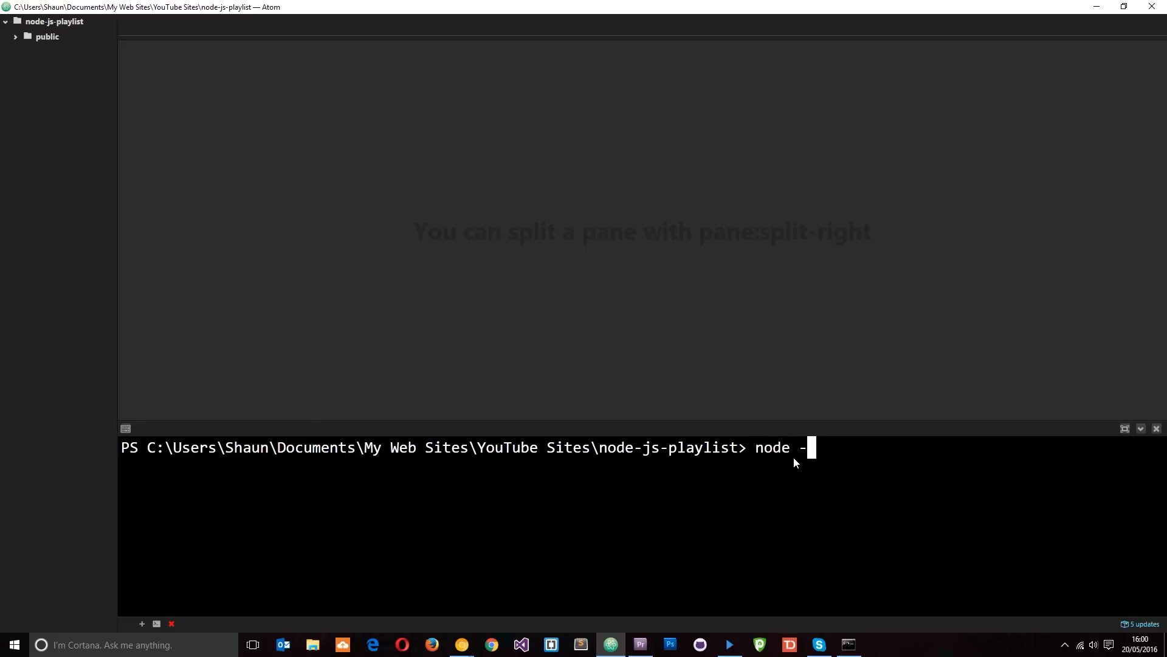
{"action": "key", "text": "Enter"}
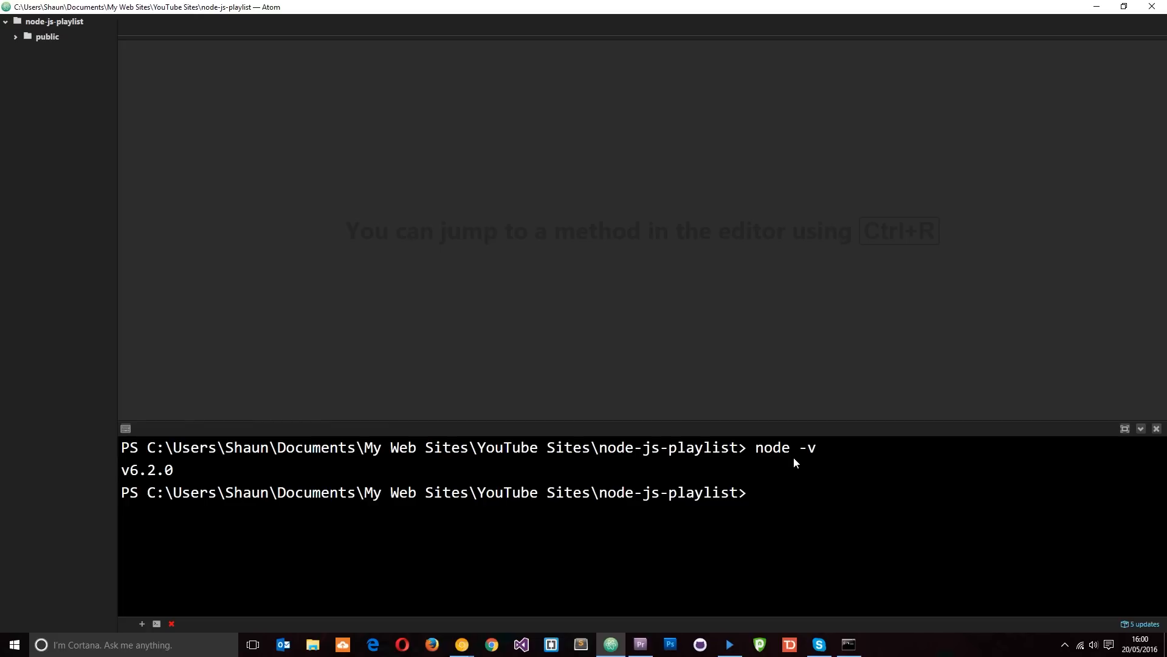
{"action": "mouse_move", "coordinate": [87, 59]}
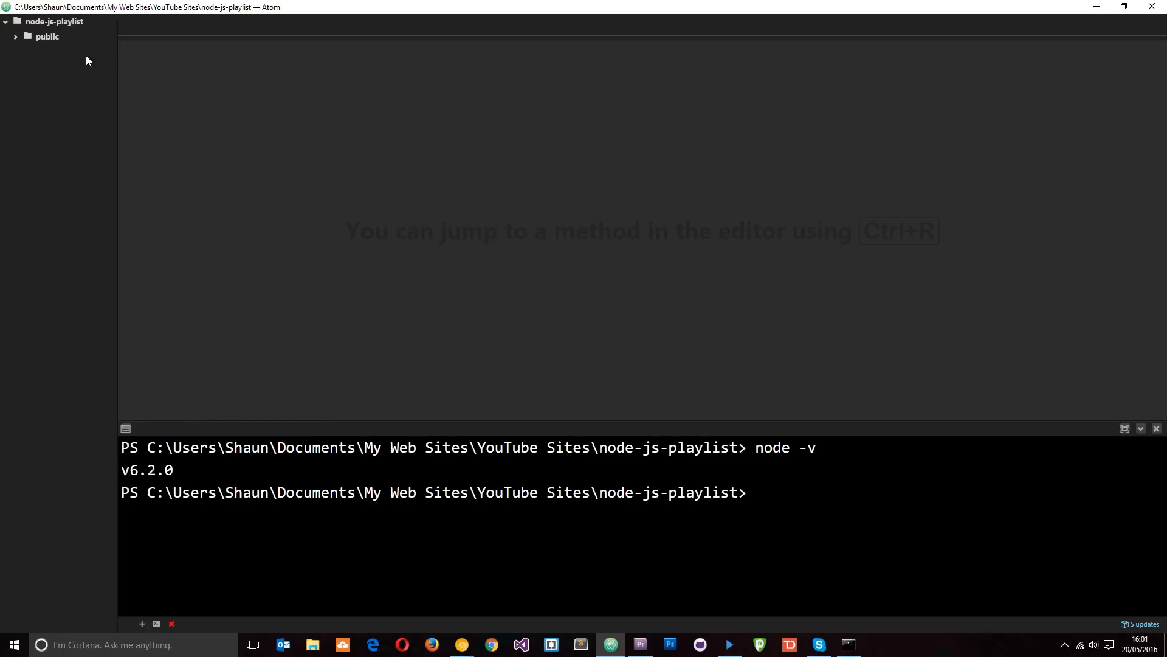
{"action": "mouse_move", "coordinate": [49, 110]}
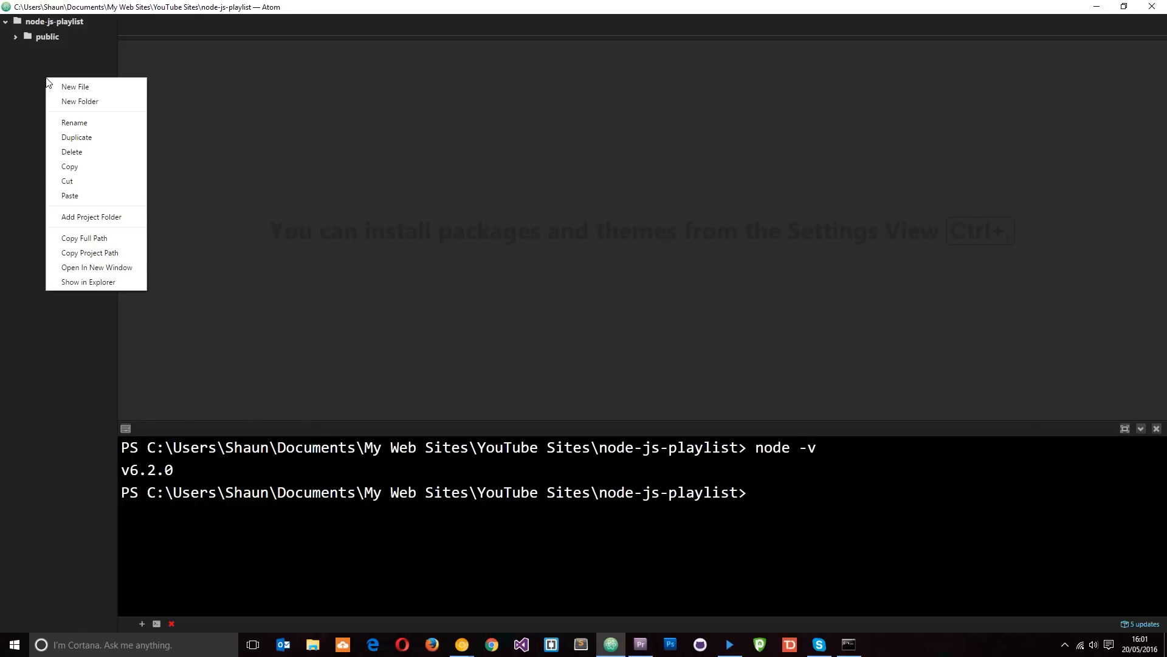
{"action": "mouse_move", "coordinate": [98, 222]}
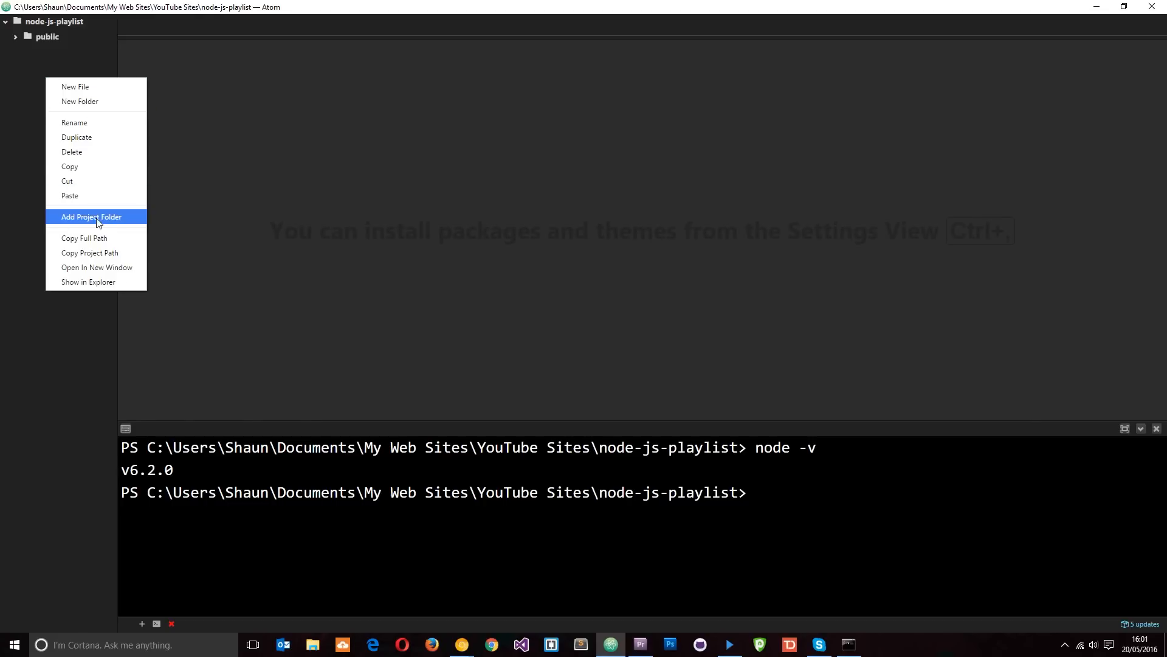
{"action": "mouse_move", "coordinate": [86, 21]}
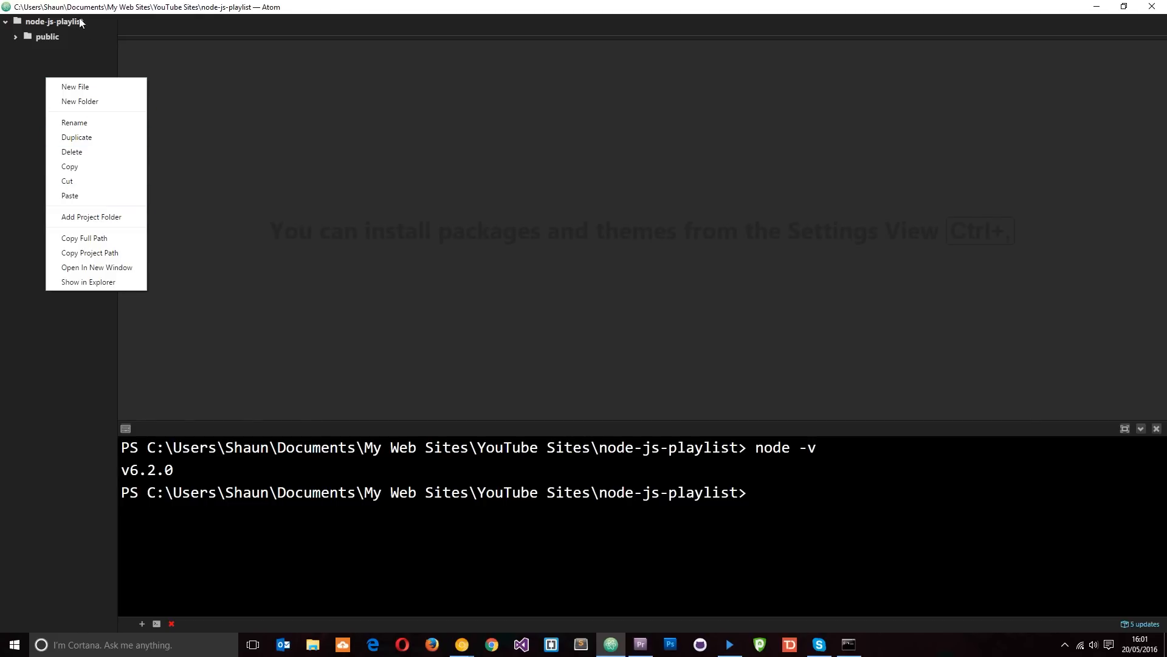
{"action": "mouse_move", "coordinate": [61, 29]}
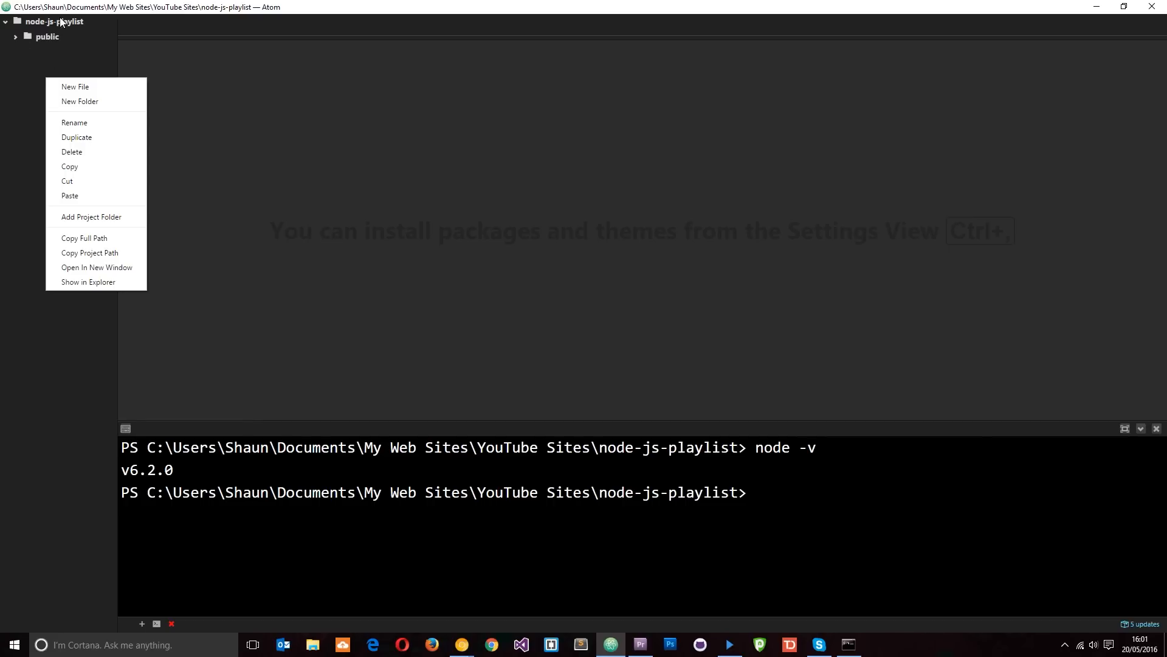
{"action": "mouse_move", "coordinate": [28, 81]}
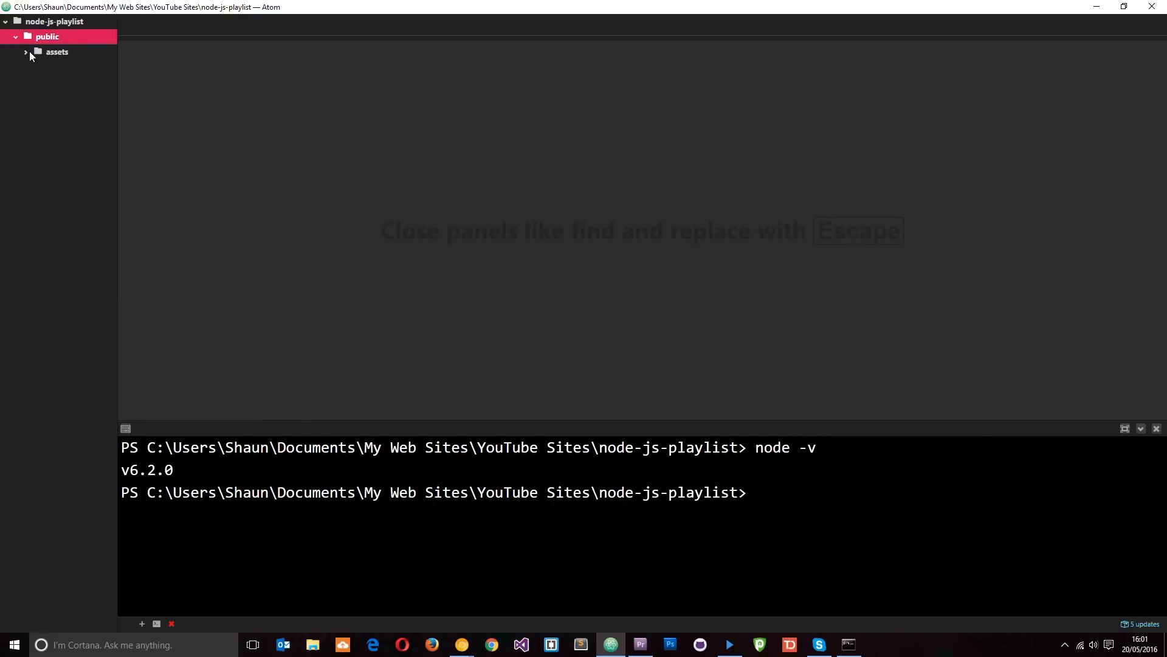
- Collapse the public folder and add a new file app.js to the node-js-playlist root
{"action": "left_click", "coordinate": [53, 52]}
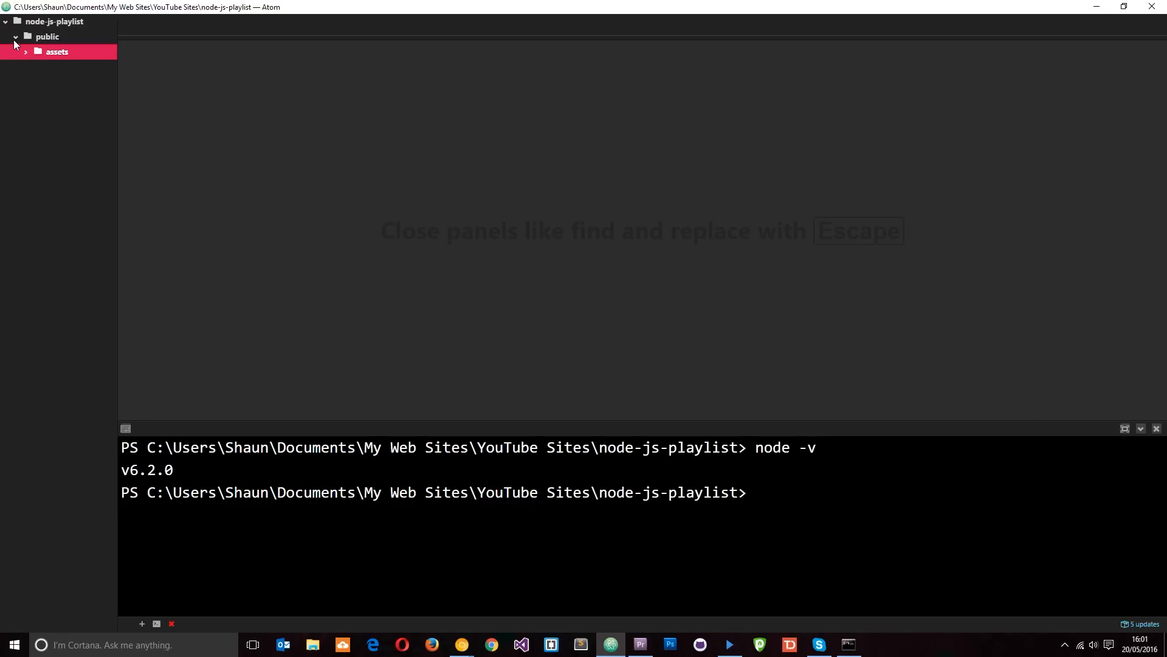
{"action": "left_click", "coordinate": [17, 37]}
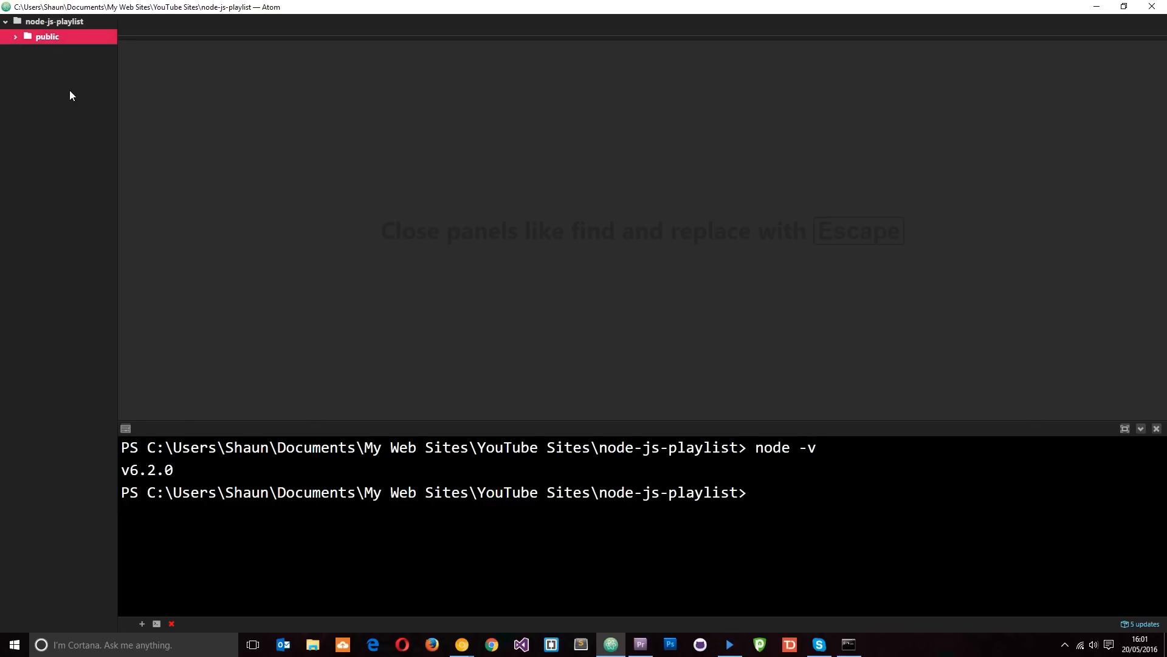
{"action": "mouse_move", "coordinate": [56, 33]}
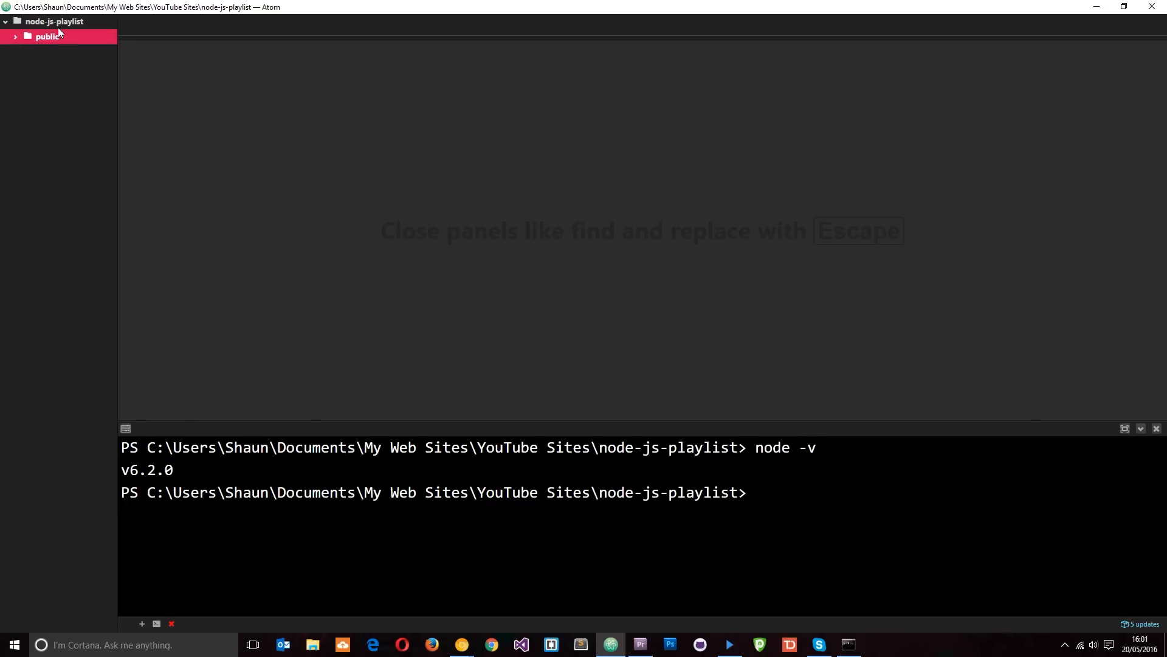
{"action": "right_click", "coordinate": [46, 22]}
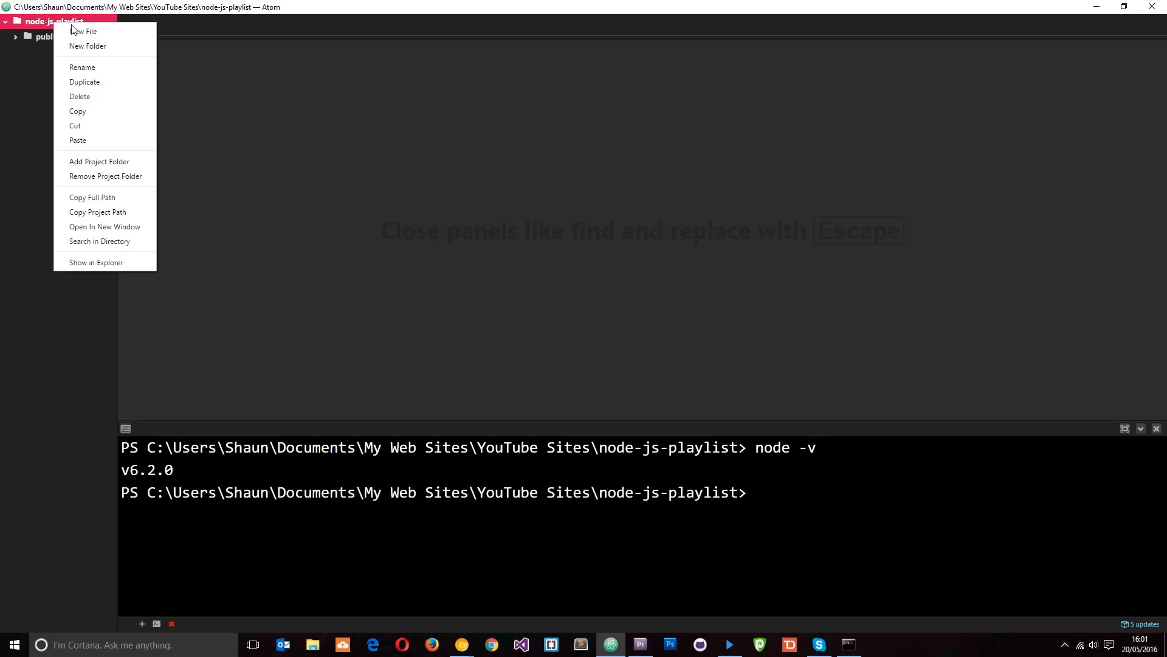
{"action": "left_click", "coordinate": [84, 33]}
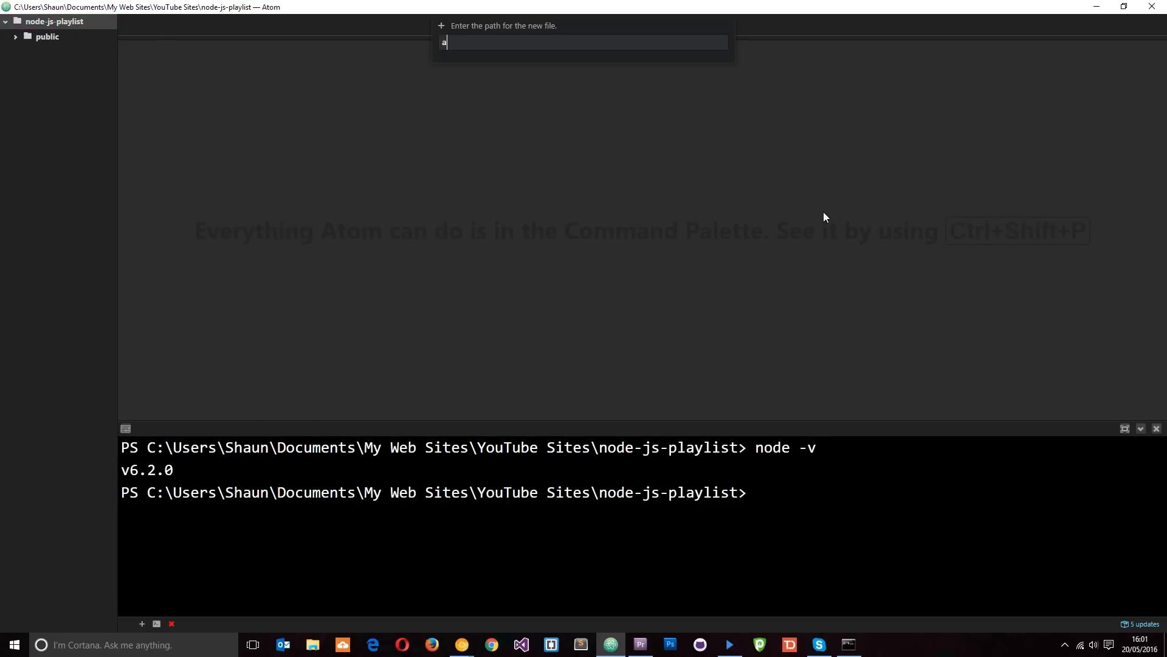
{"action": "type", "text": "app.js"}
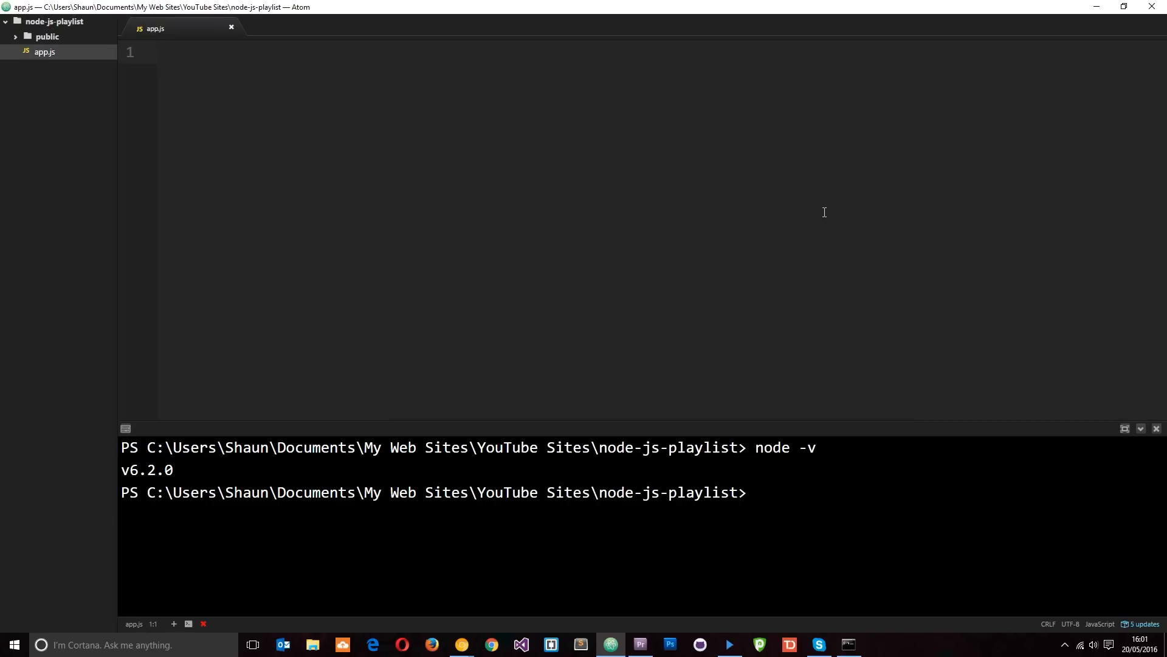
- Type console.log('hey ninjas'); into app.js
{"action": "type", "text": "console.log"}
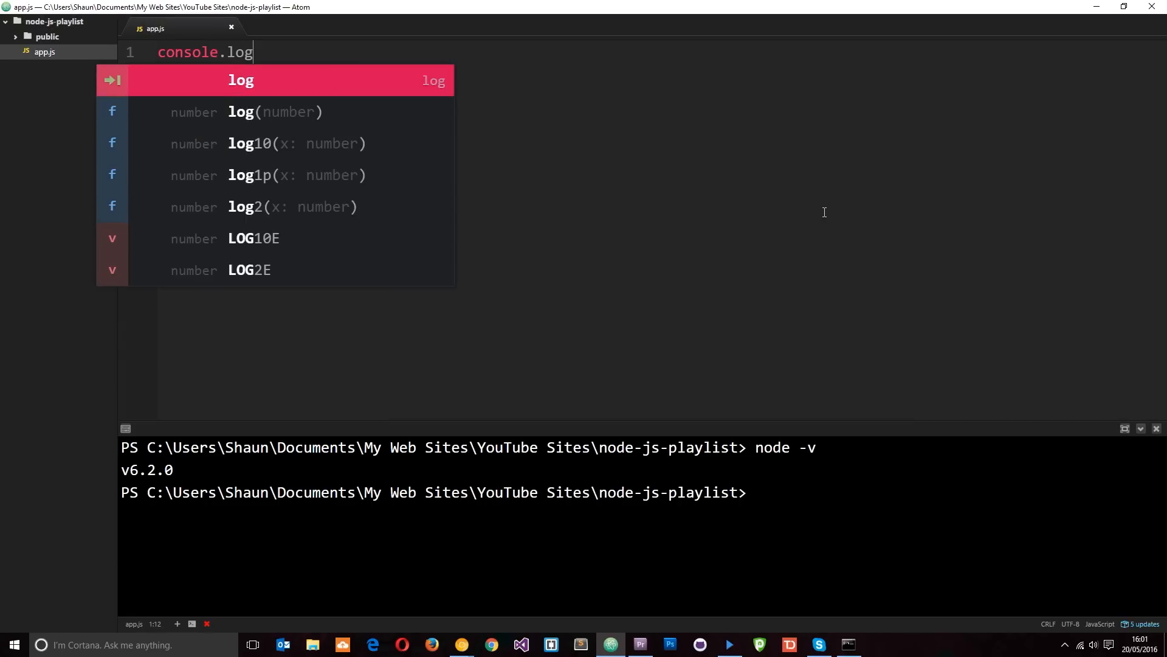
{"action": "type", "text": "('he'"}
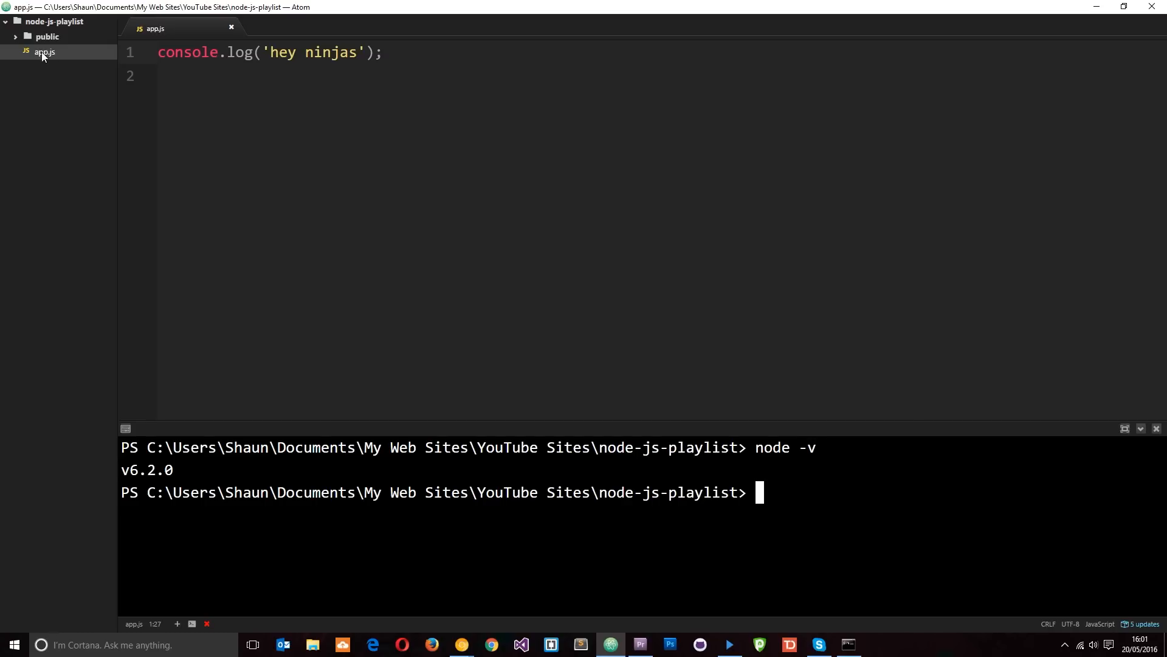
{"action": "mouse_move", "coordinate": [819, 370]}
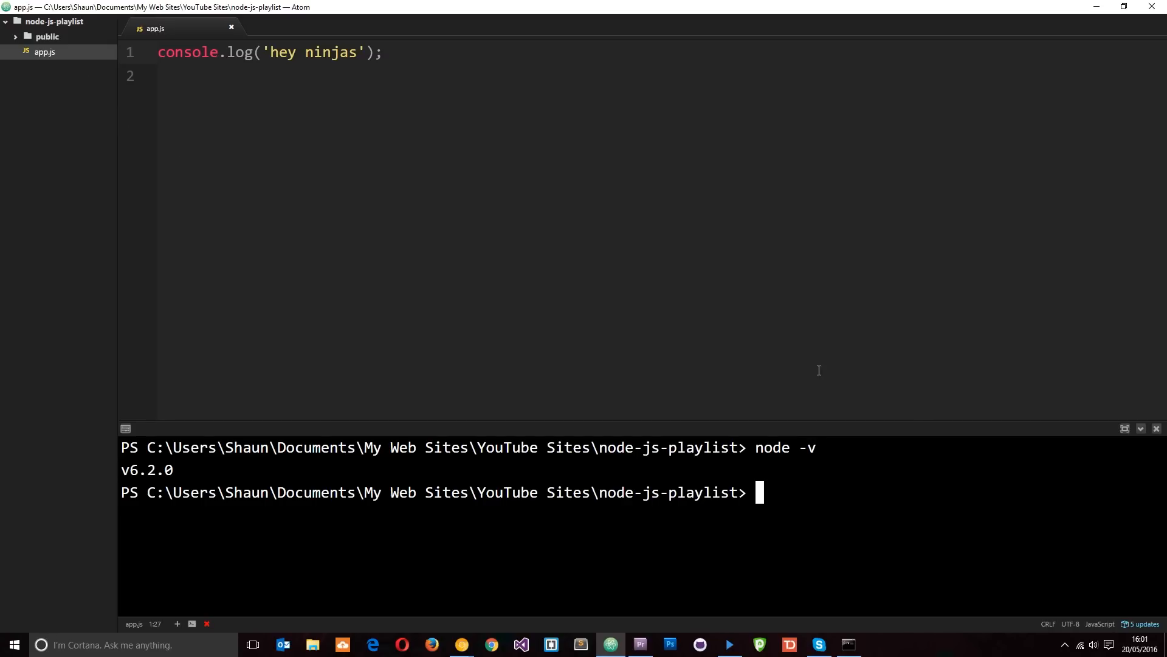
- Run node app in the terminal to print 'hey ninjas'
{"action": "type", "text": "node"}
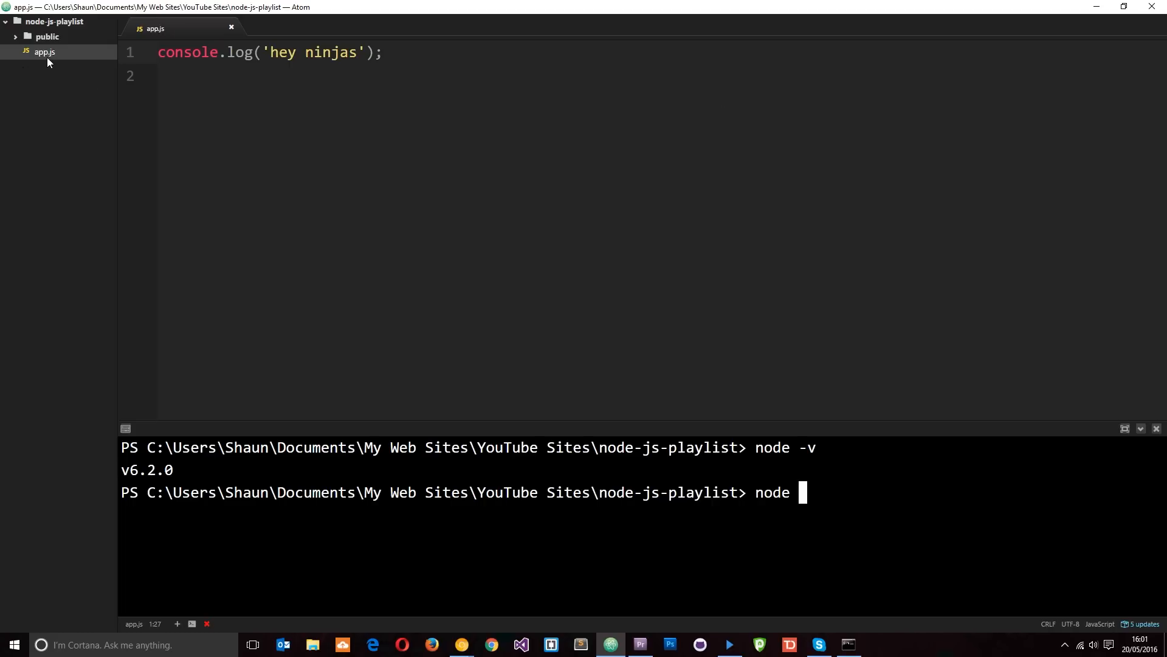
{"action": "mouse_move", "coordinate": [812, 394]}
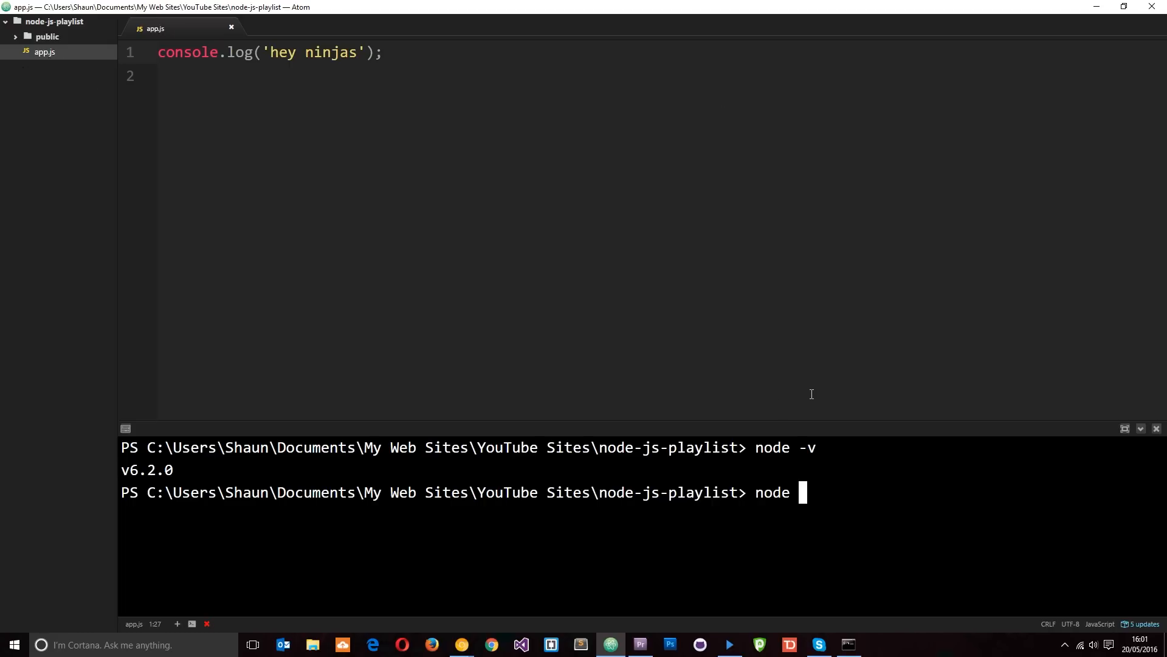
{"action": "type", "text": "app.js"}
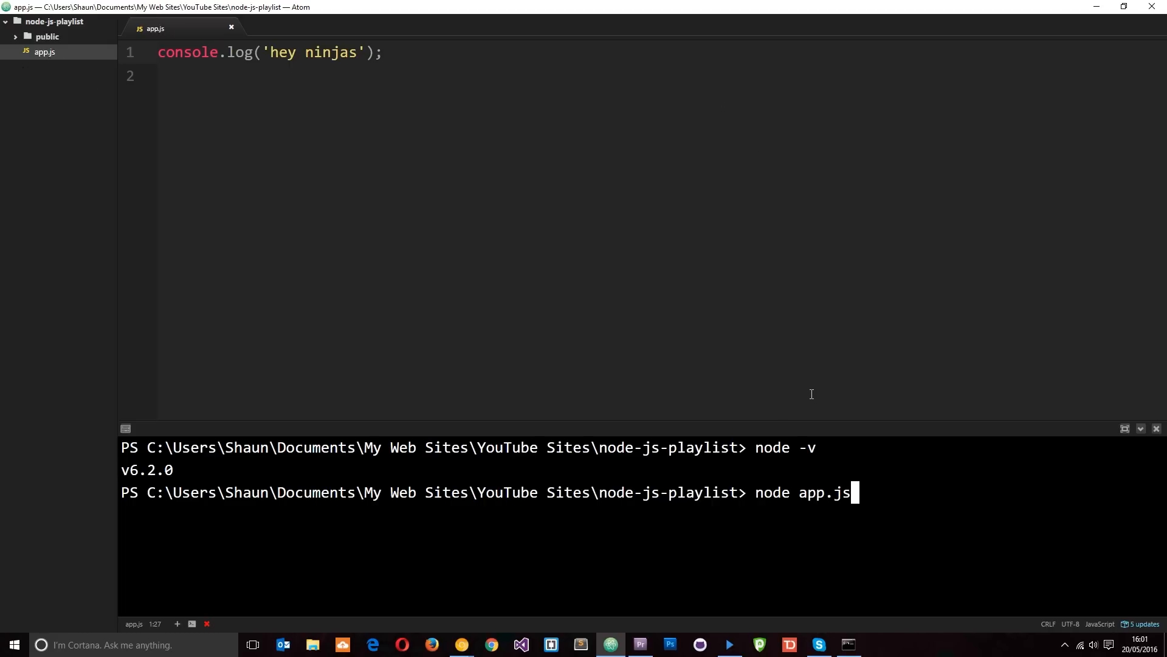
{"action": "key", "text": "Backspace"}
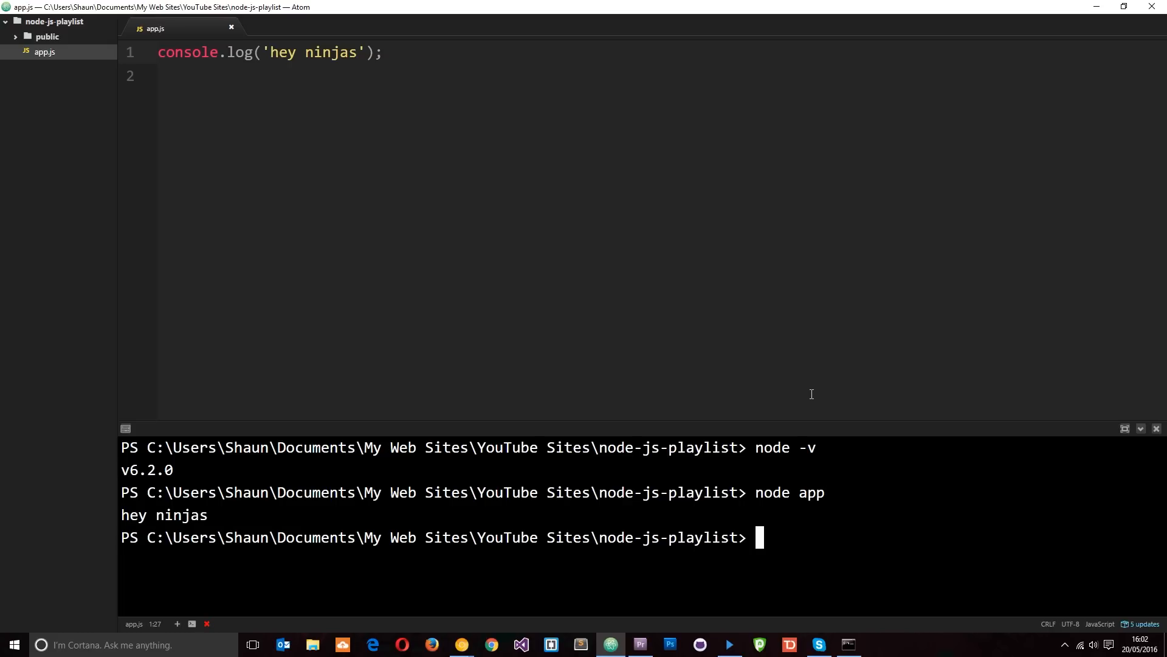
{"action": "mouse_move", "coordinate": [213, 517]}
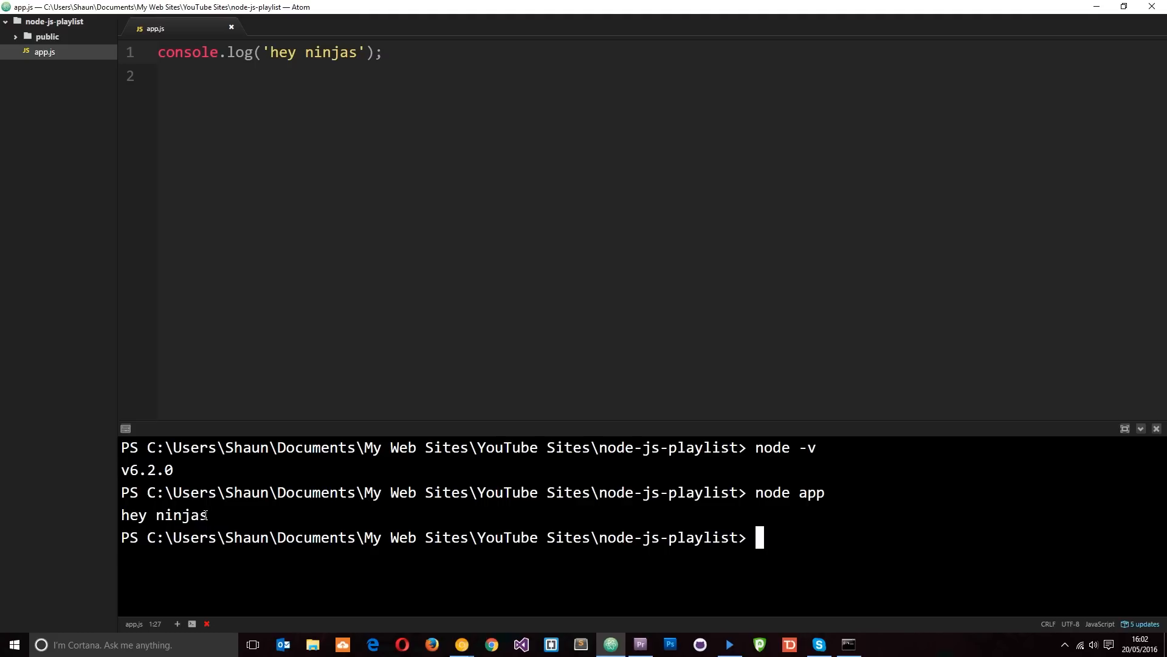
{"action": "mouse_move", "coordinate": [738, 543]}
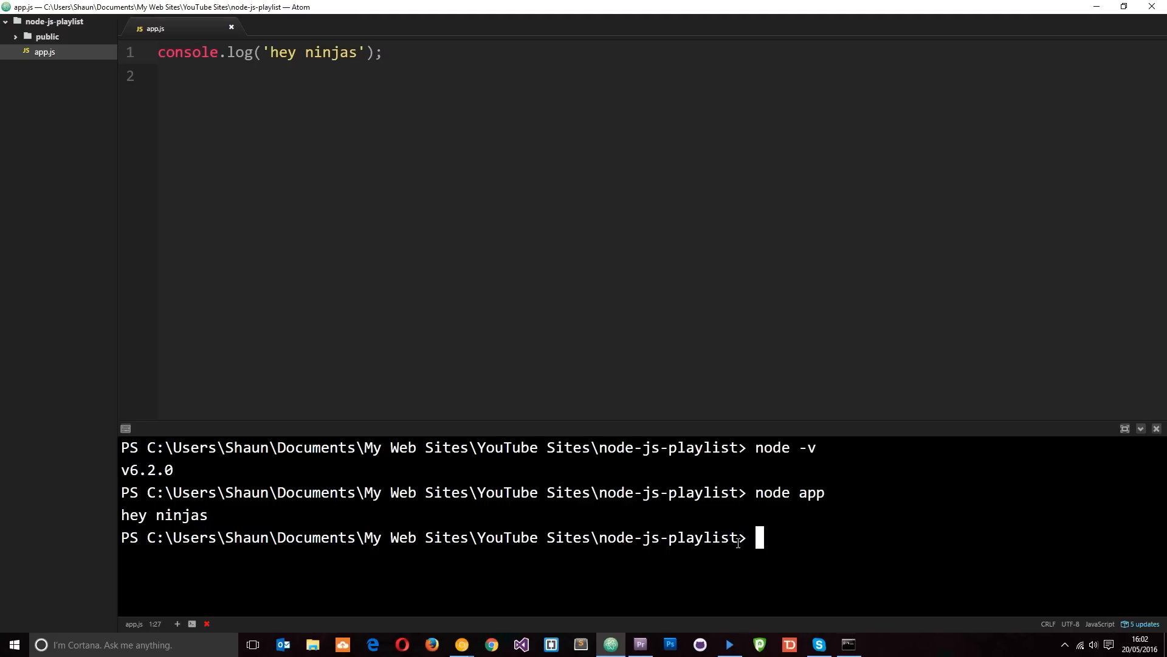
{"action": "double_click", "coordinate": [665, 537]}
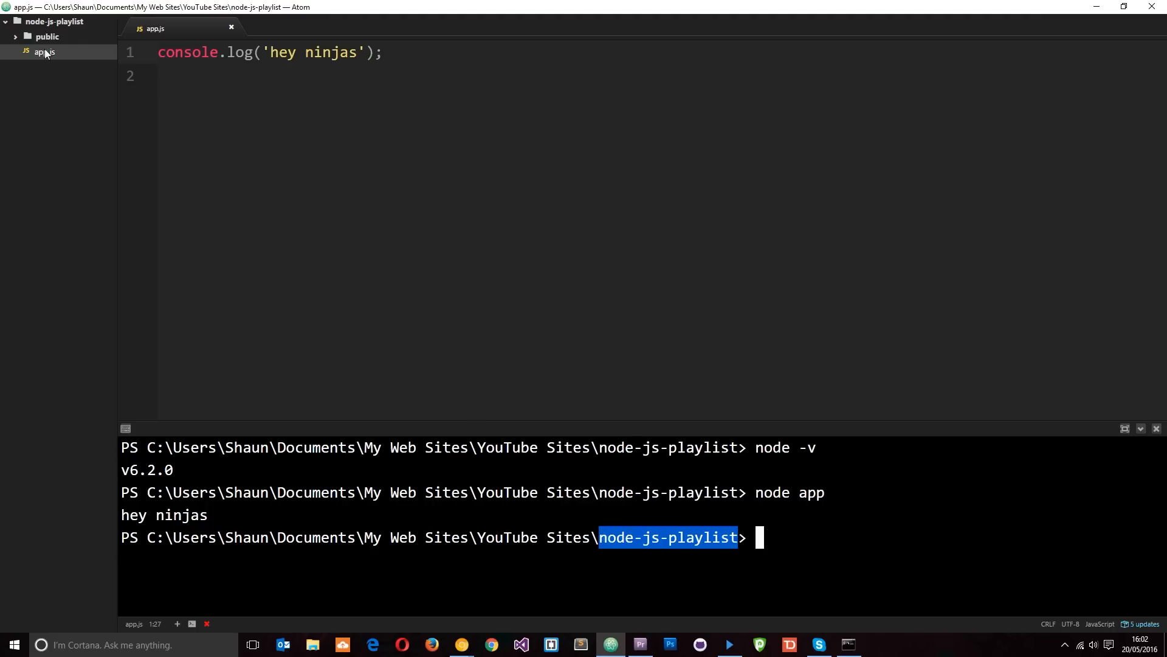
{"action": "mouse_move", "coordinate": [471, 299]}
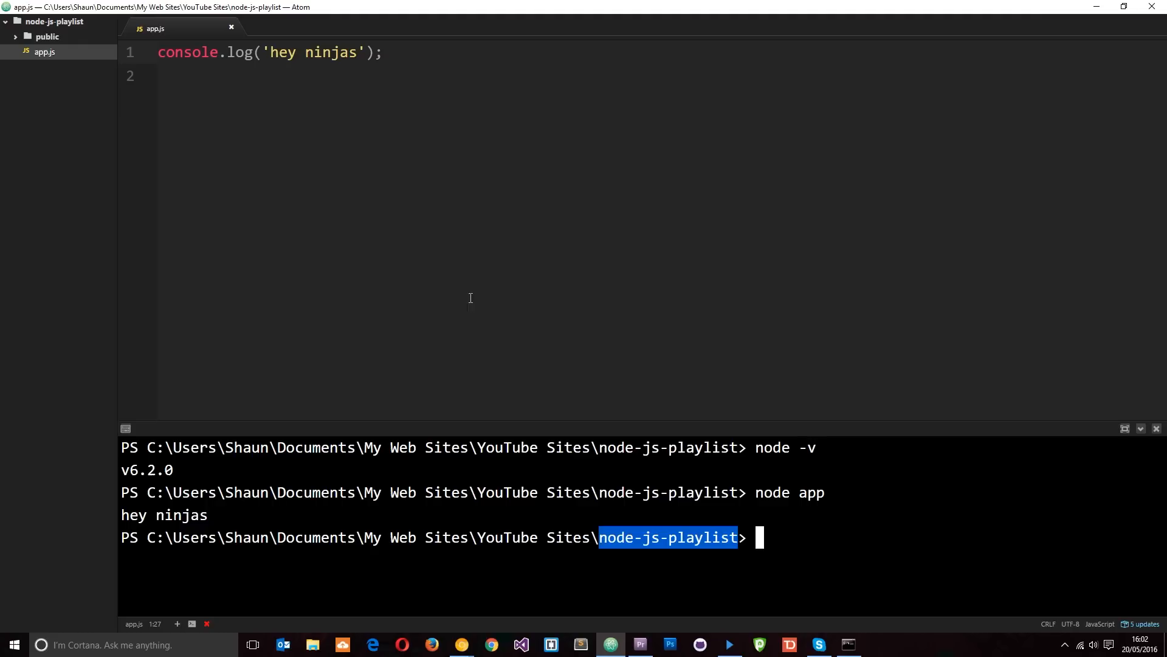
{"action": "mouse_move", "coordinate": [318, 492]}
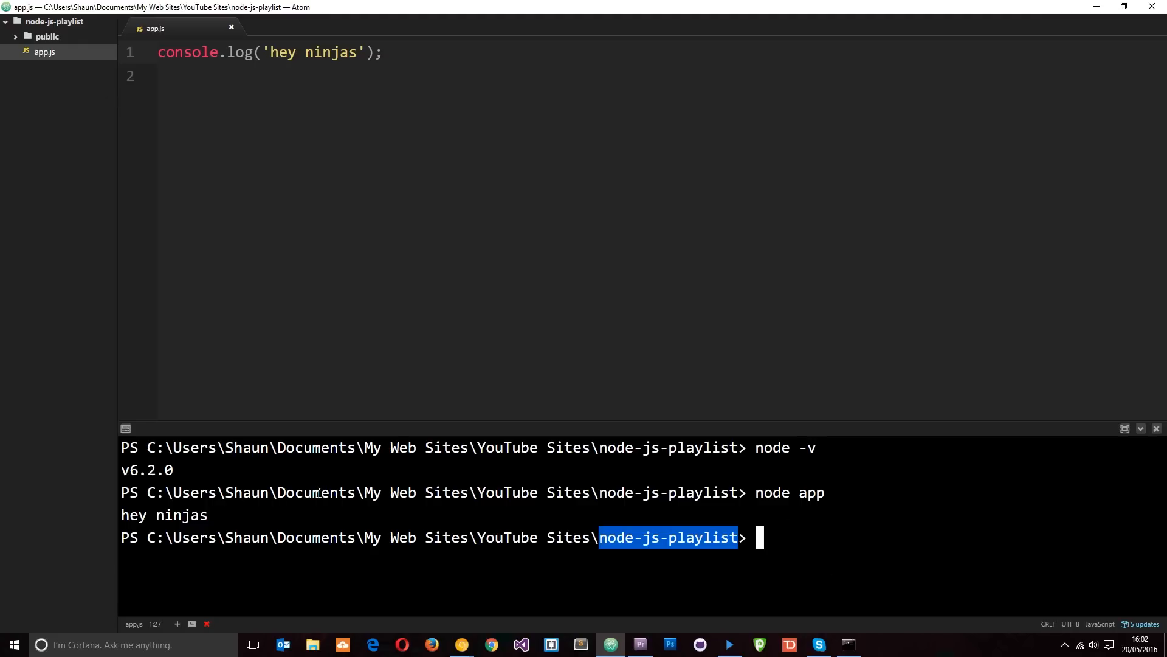
{"action": "double_click", "coordinate": [811, 492]}
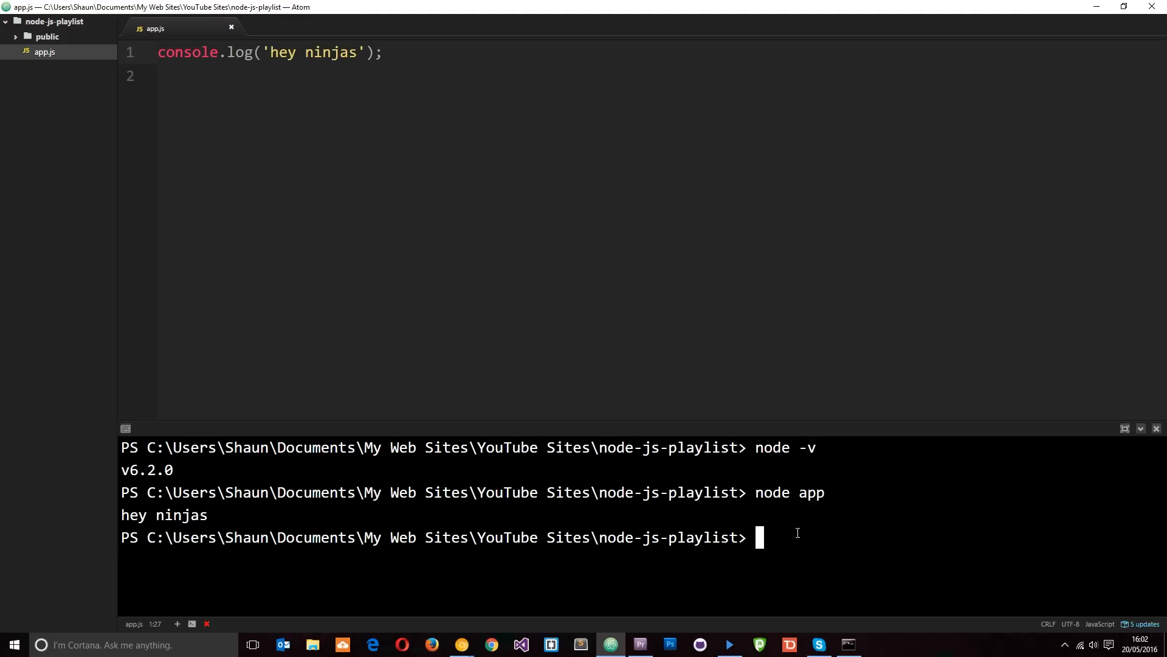
- Run cd.. to reach YouTube Sites, then cd node-js-playlist to return
{"action": "type", "text": "cd"}
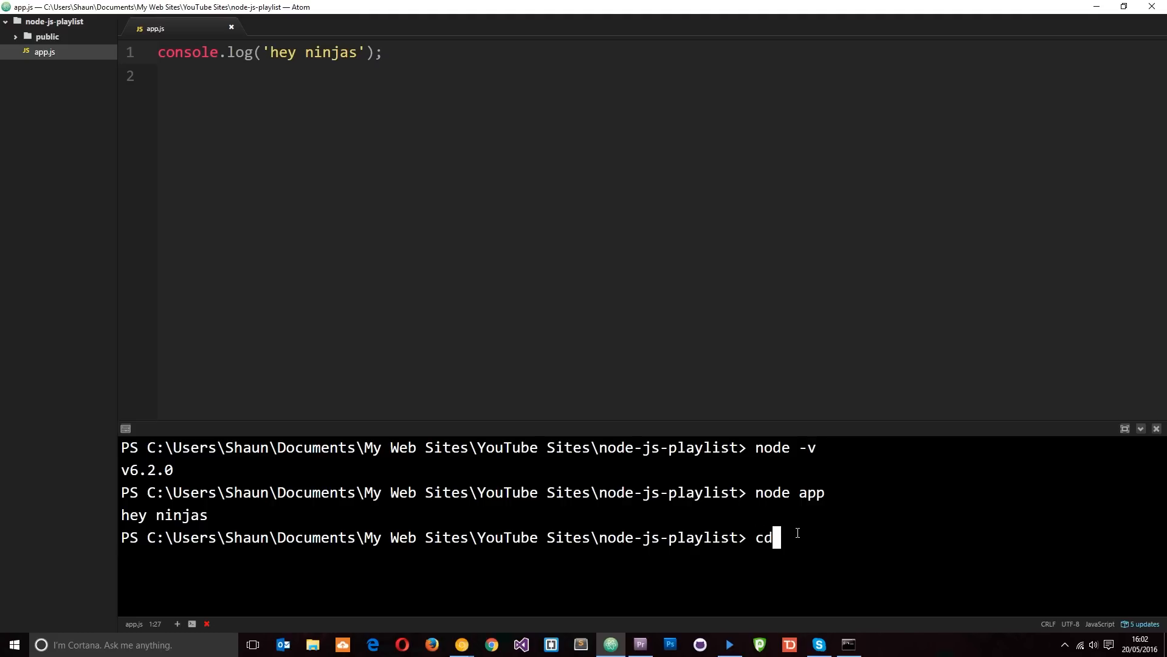
{"action": "type", "text": ".."}
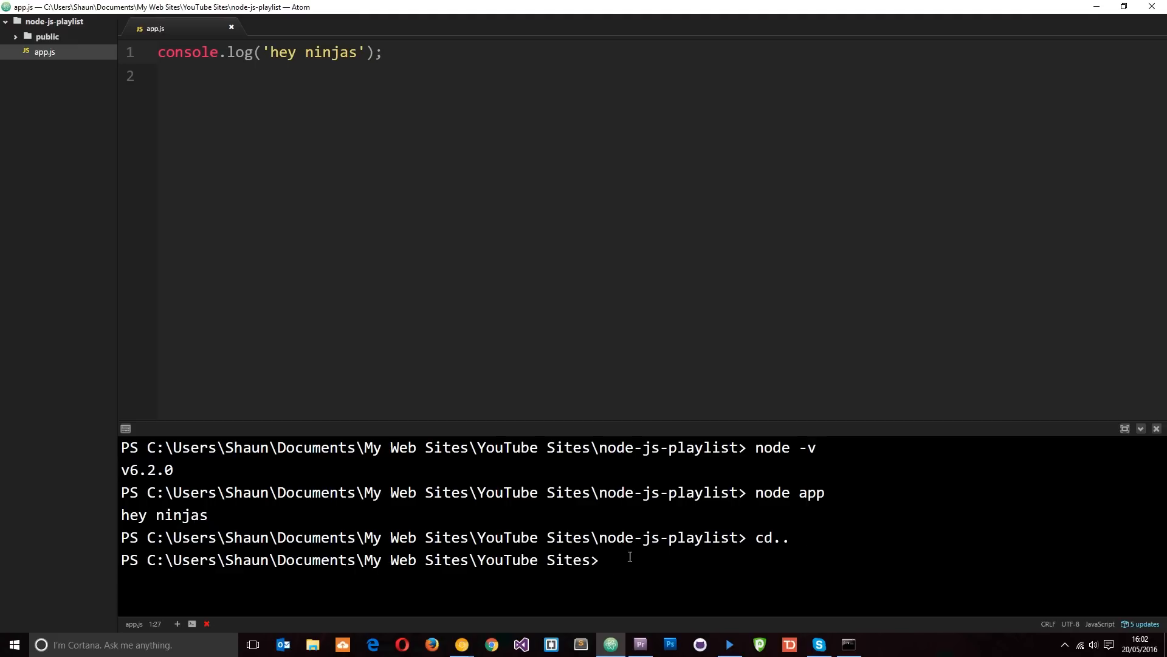
{"action": "mouse_move", "coordinate": [655, 546]}
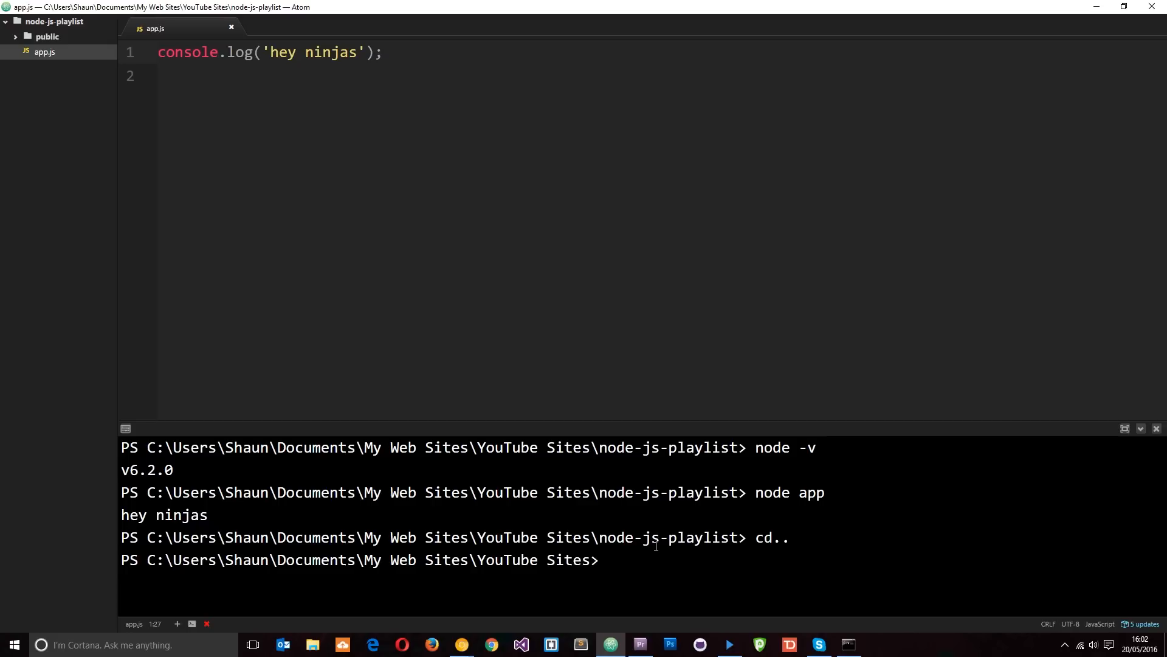
{"action": "type", "text": "cd"}
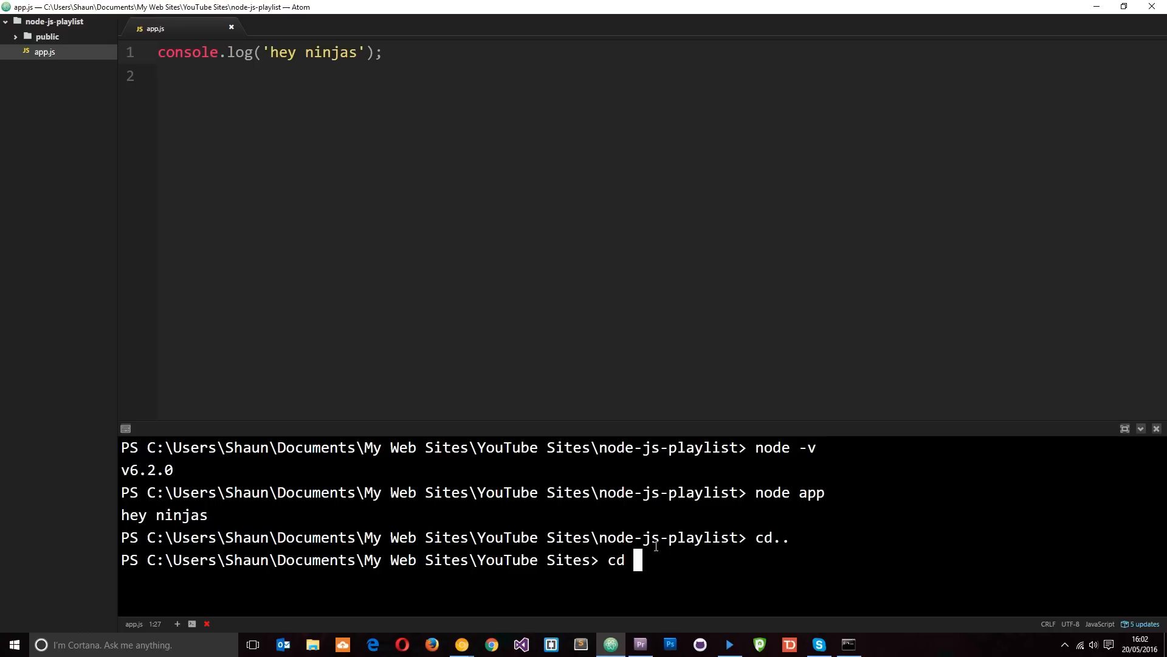
{"action": "type", "text": "node-"}
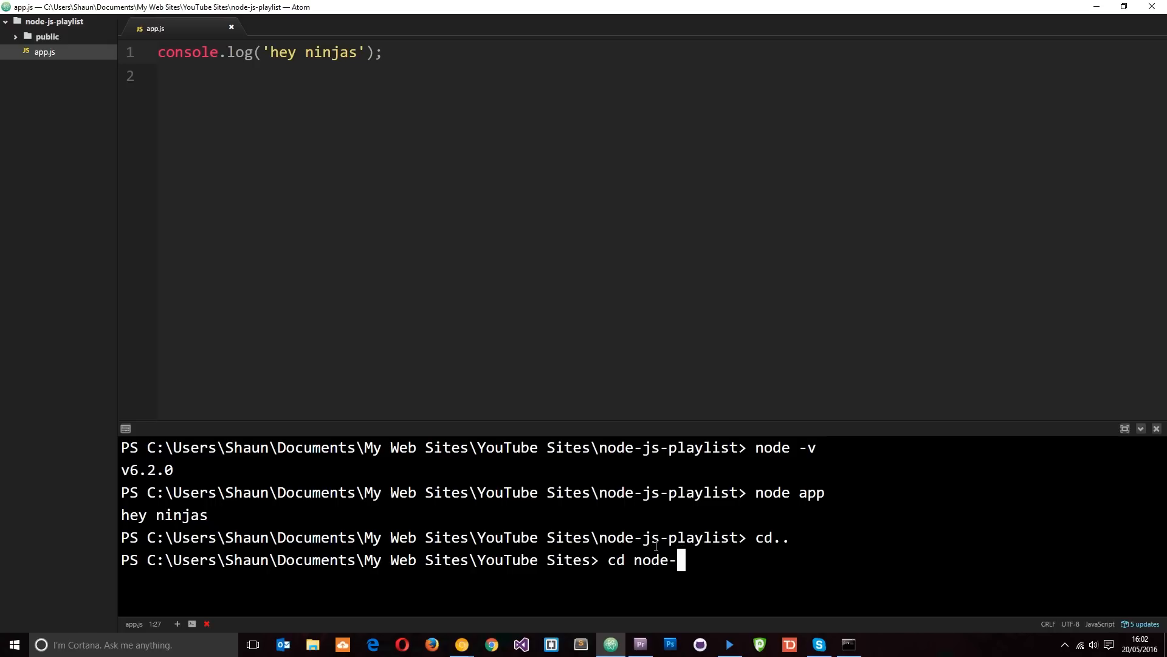
{"action": "type", "text": "js-playlist"}
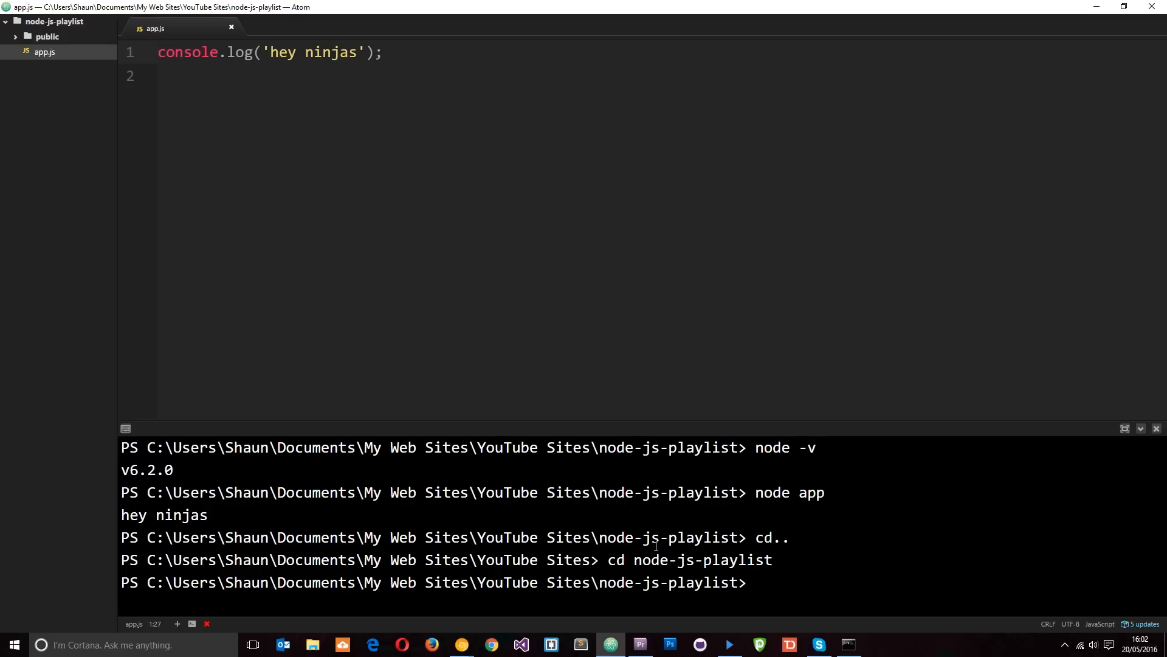
{"action": "mouse_move", "coordinate": [32, 66]}
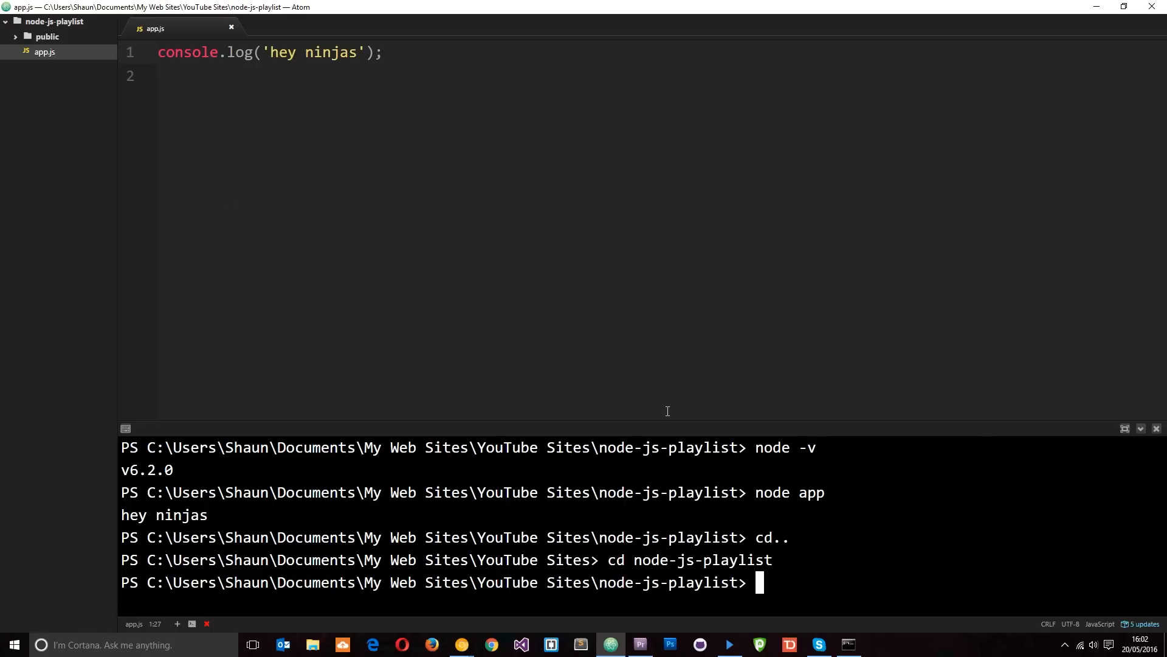
- Run node app again, printing 'hey ninjas' a second time
{"action": "type", "text": "node app"}
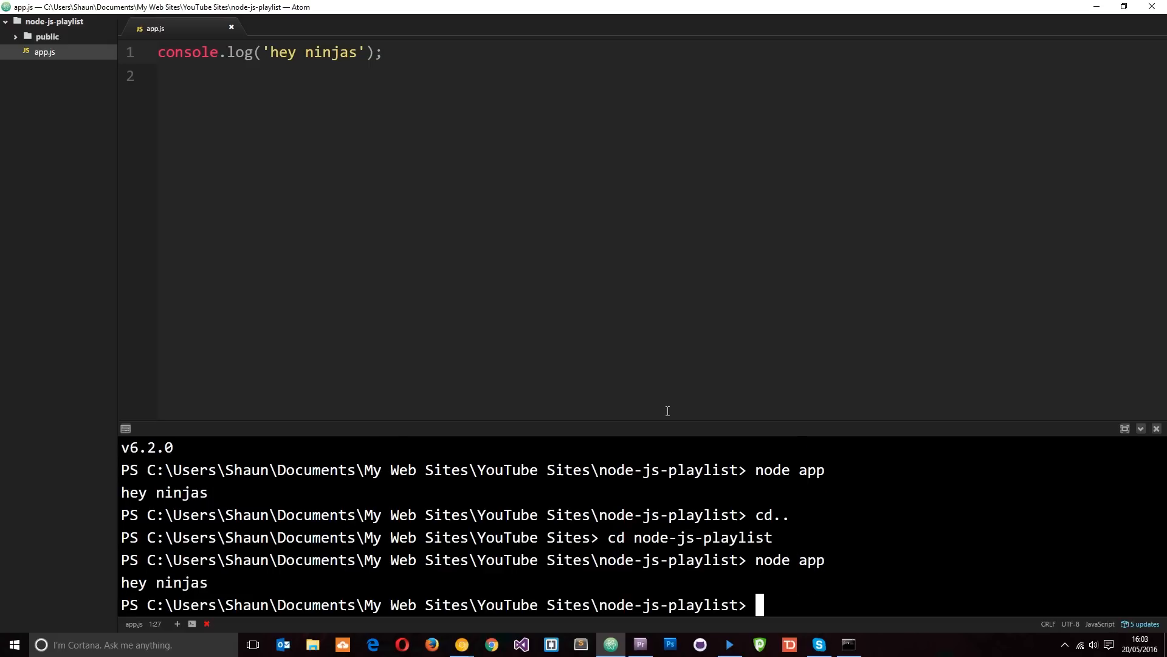
{"action": "mouse_move", "coordinate": [342, 29]}
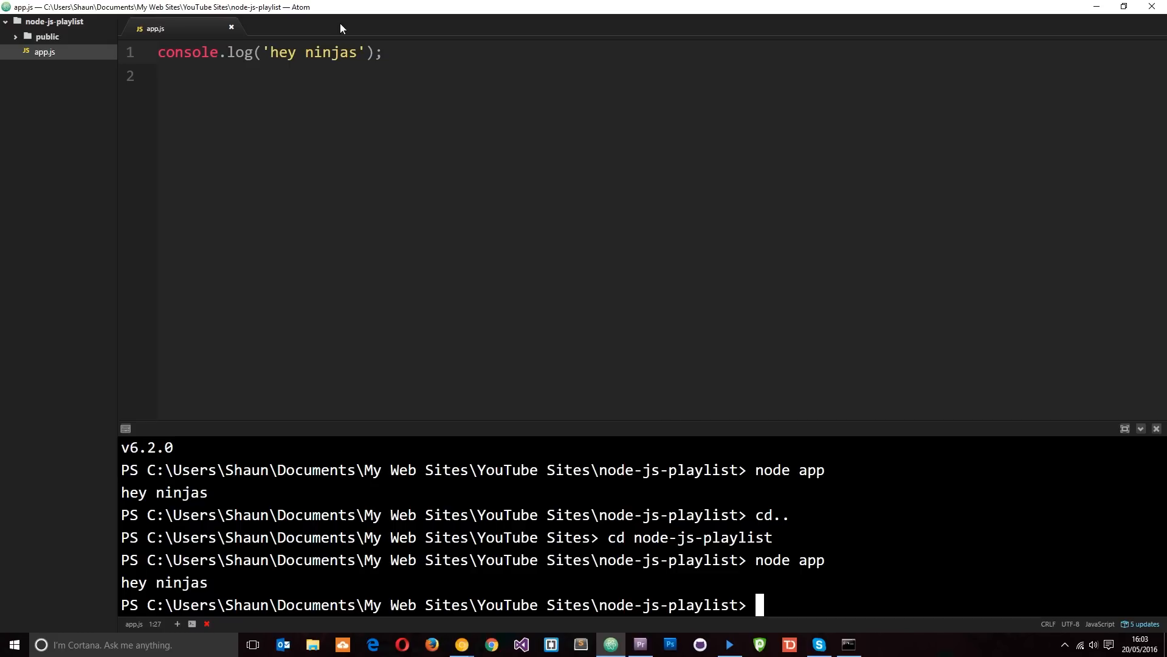
{"action": "mouse_move", "coordinate": [445, 213]}
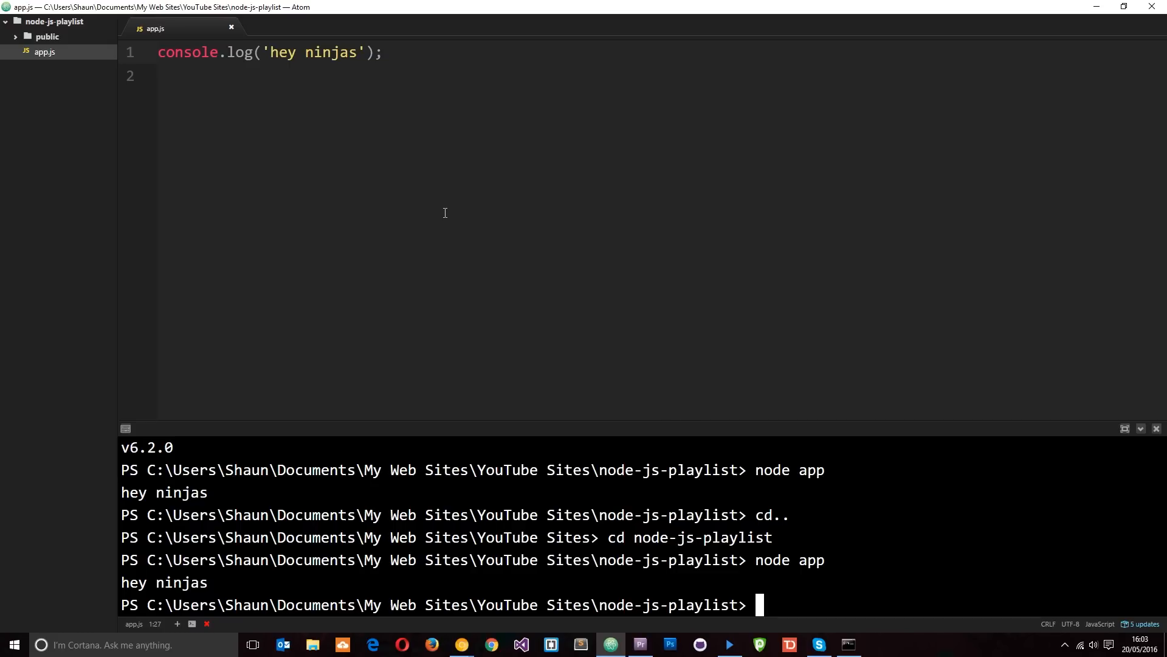